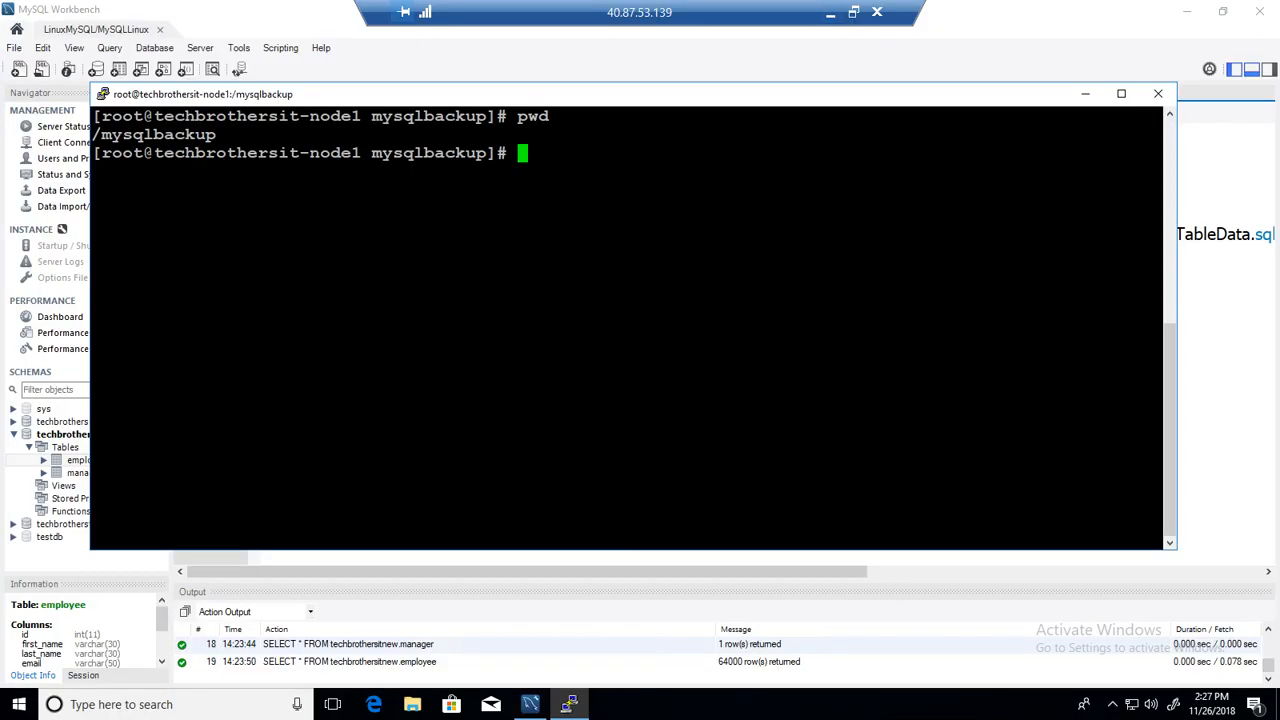
Select the line 2 mysqldump command backing up techbrothersitnew to /mysqlbackup/techbrothersitnew.sql
{"action": "left_click", "coordinate": [270, 91]}
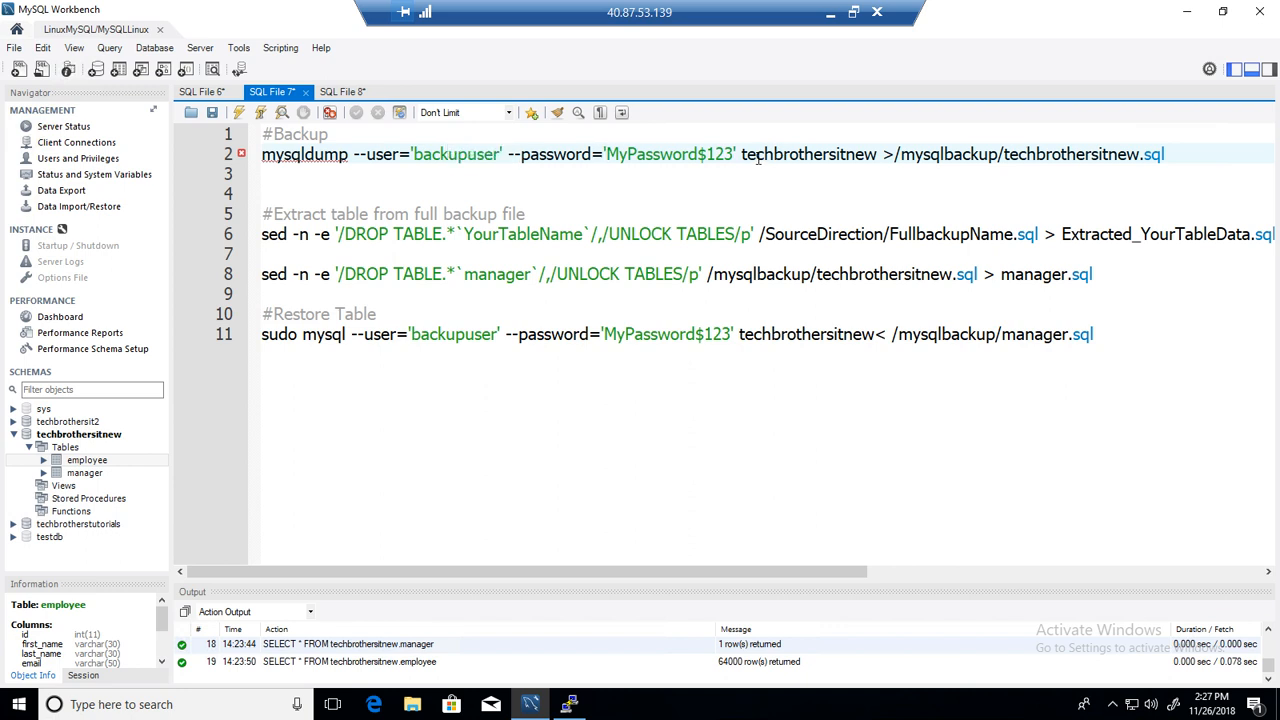
{"action": "double_click", "coordinate": [808, 154]}
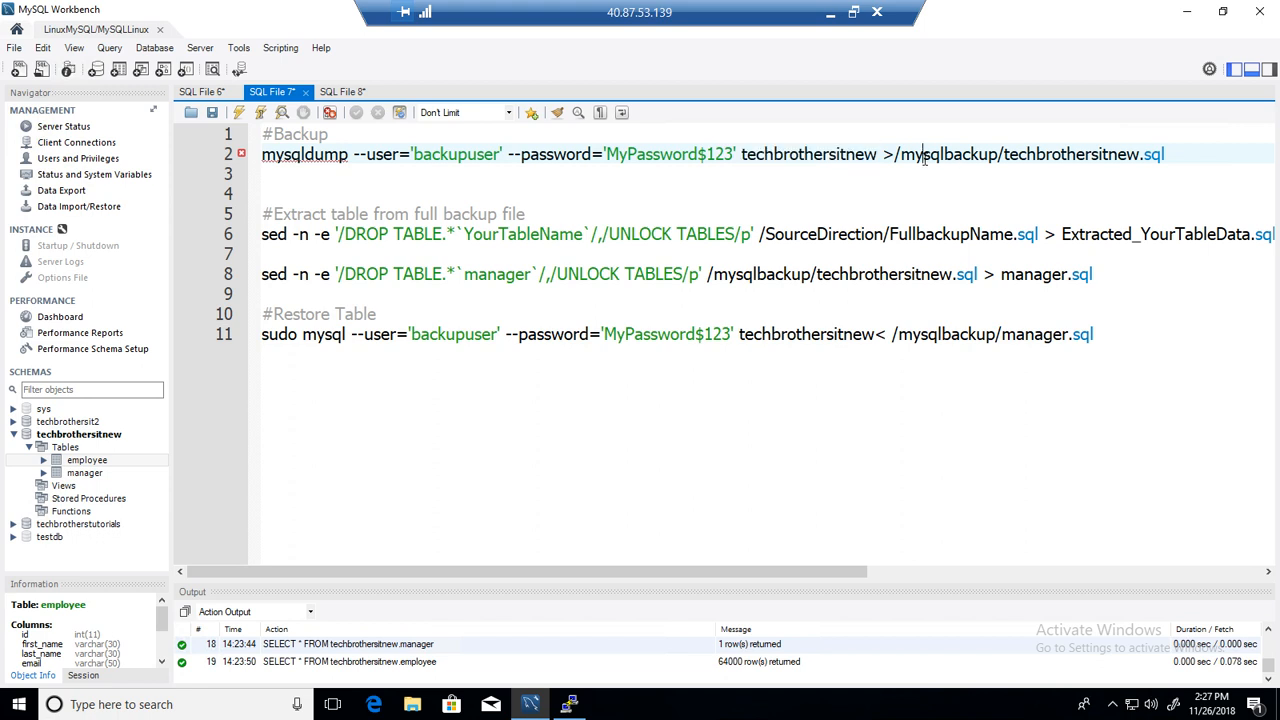
{"action": "double_click", "coordinate": [948, 154]}
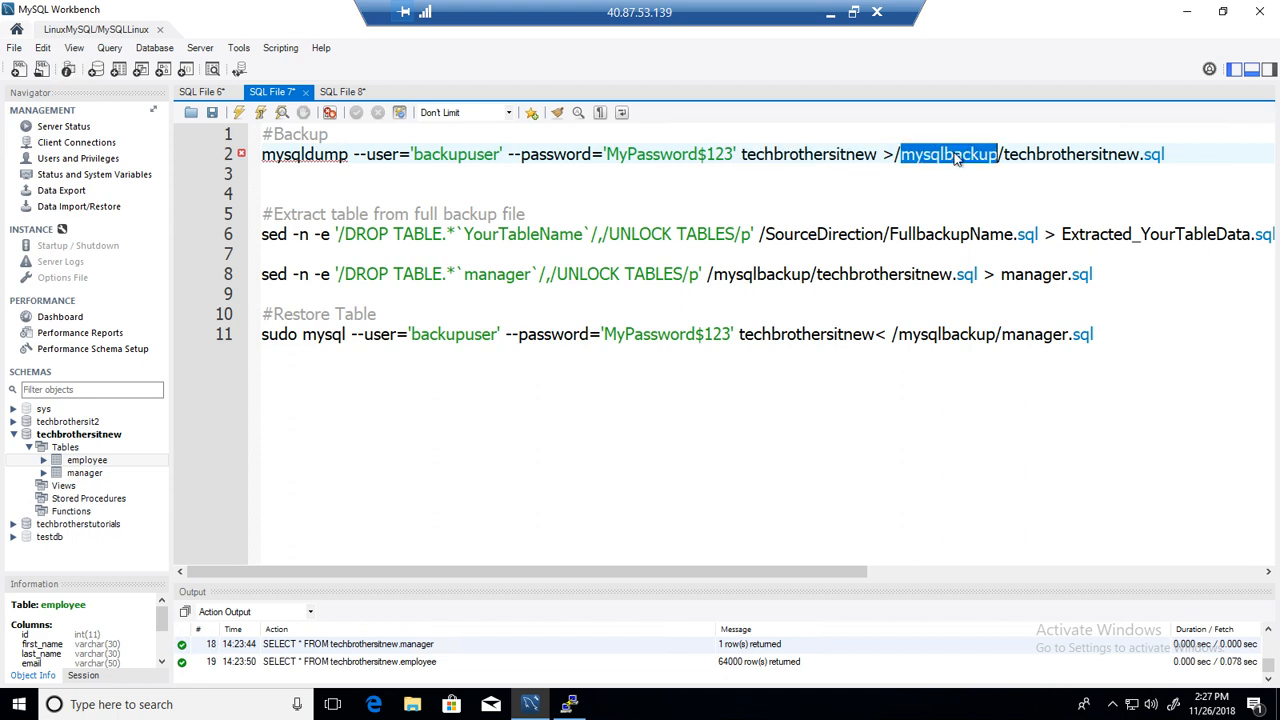
{"action": "double_click", "coordinate": [1080, 154]}
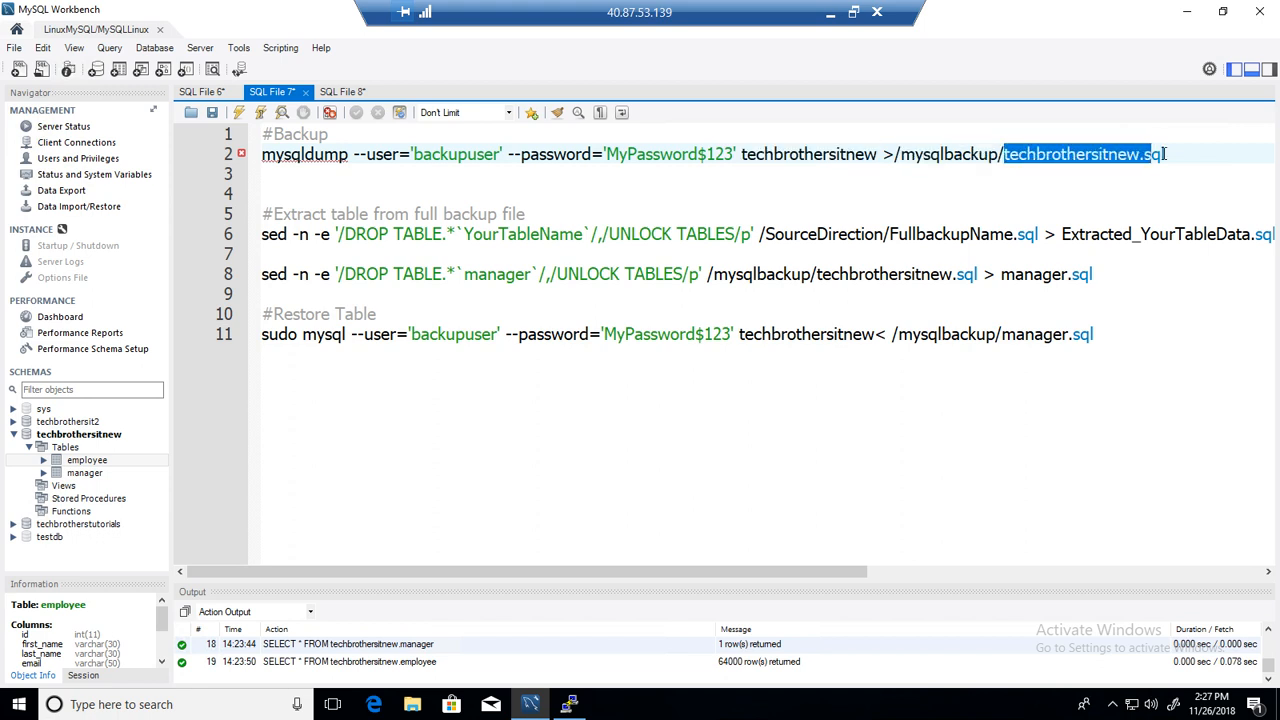
{"action": "left_click_drag", "start_coordinate": [1165, 154], "coordinate": [825, 154]}
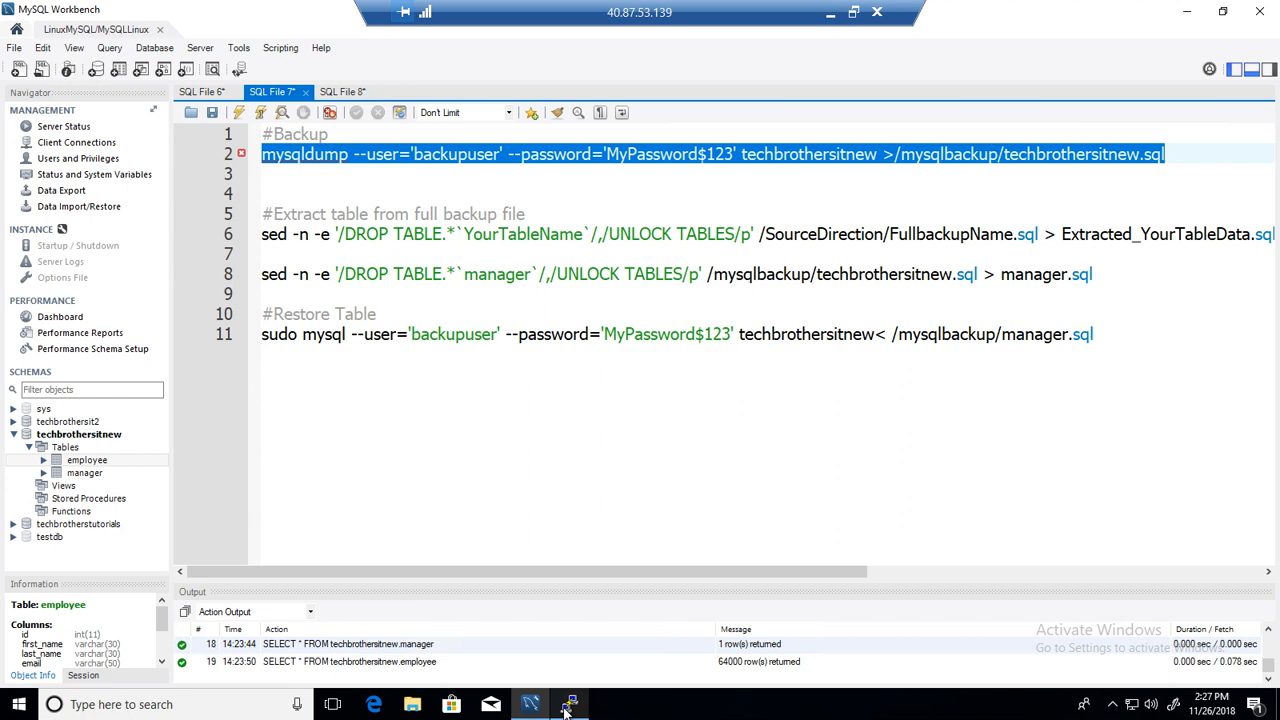
Run the mysqldump full backup in PuTTY and list the backup folder with ls -la
{"action": "left_click", "coordinate": [570, 704]}
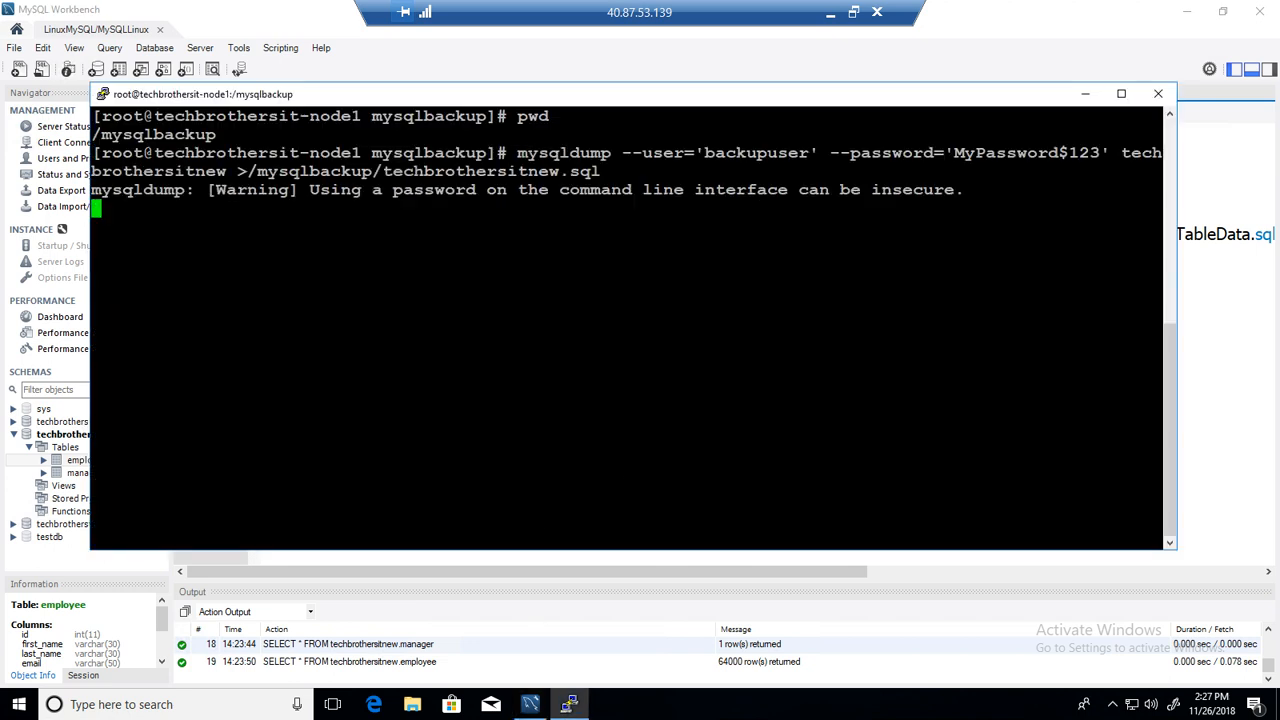
{"action": "type", "text": "ls -"}
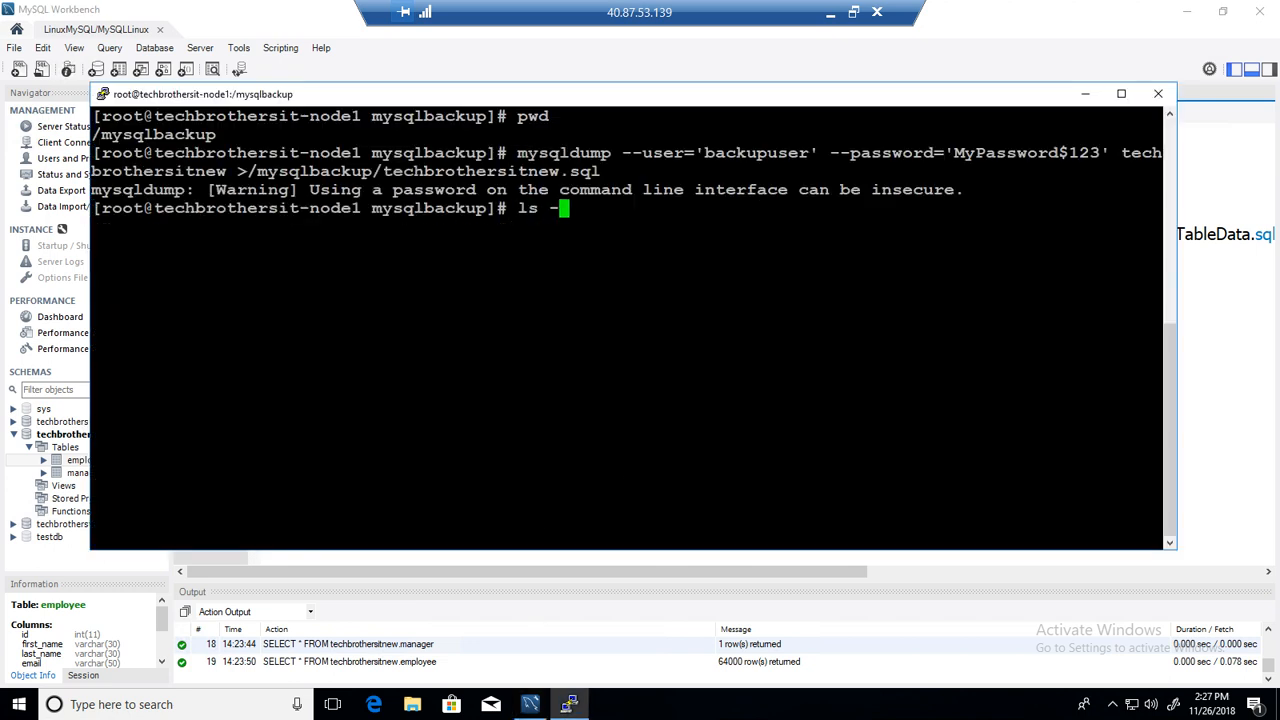
{"action": "type", "text": "la"}
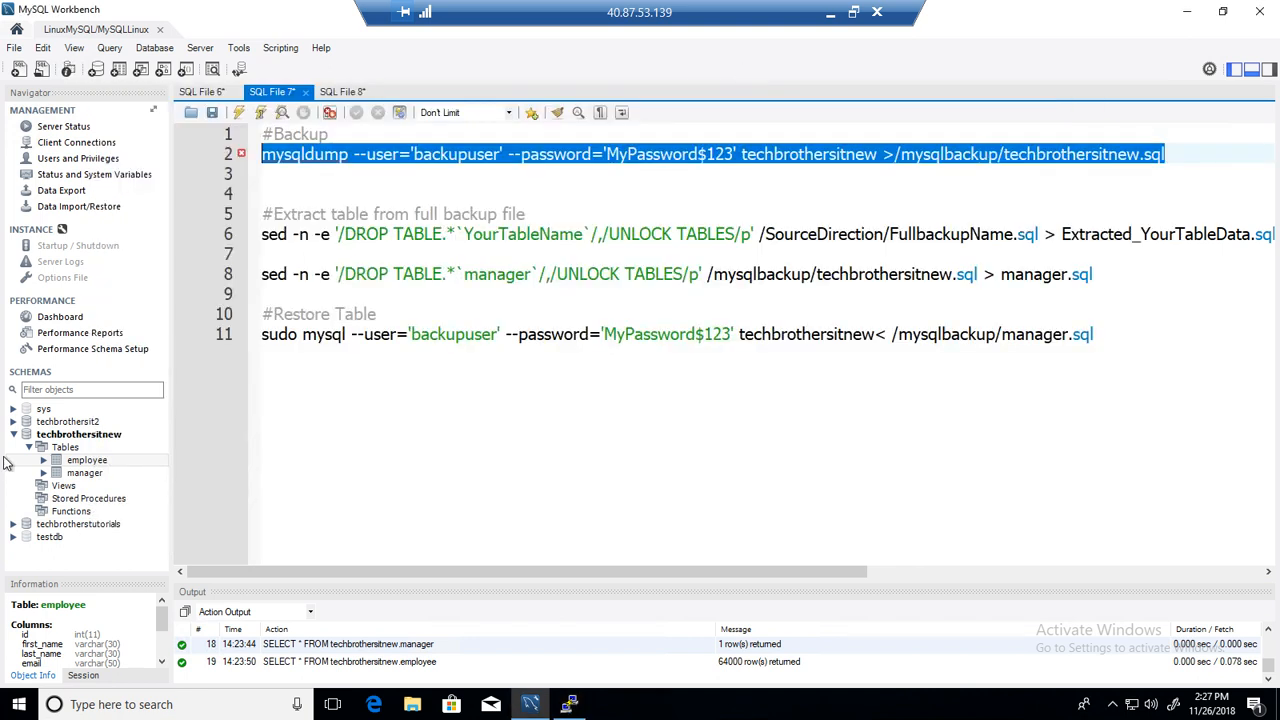
Select rows from the manager table, showing its single row (id 1, Aamir), then return to the script
{"action": "left_click", "coordinate": [65, 447]}
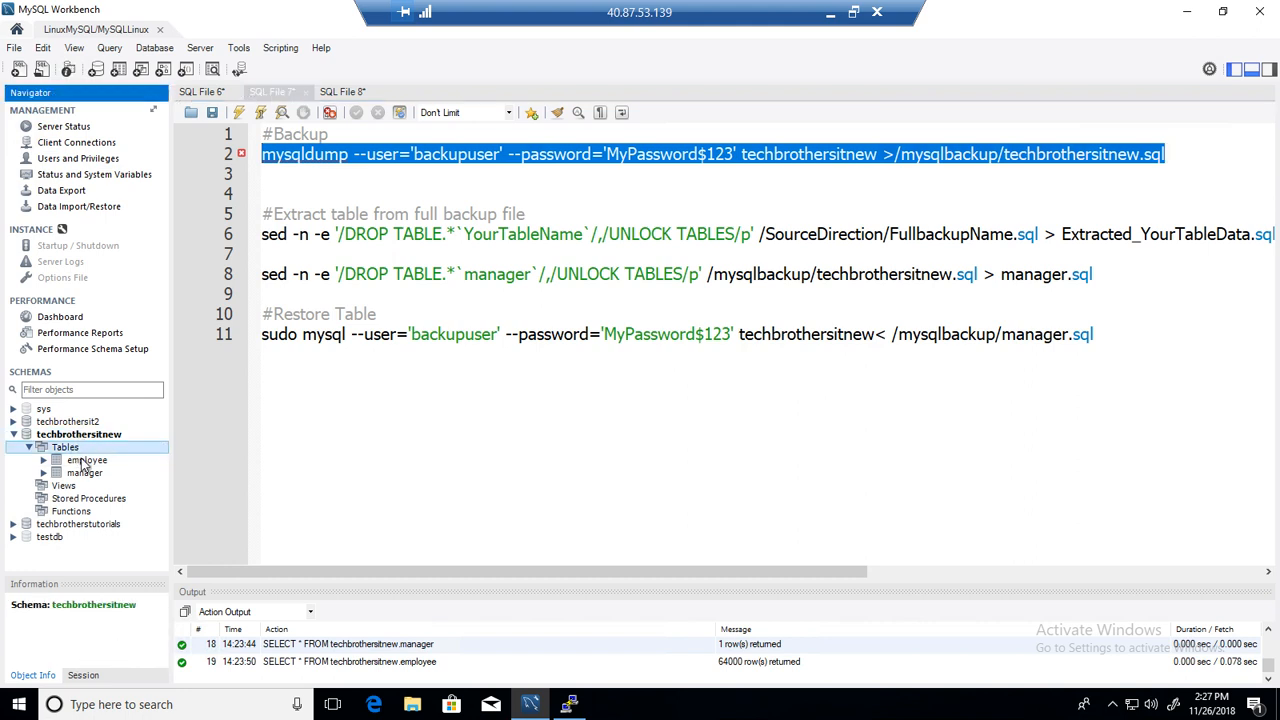
{"action": "left_click", "coordinate": [84, 472]}
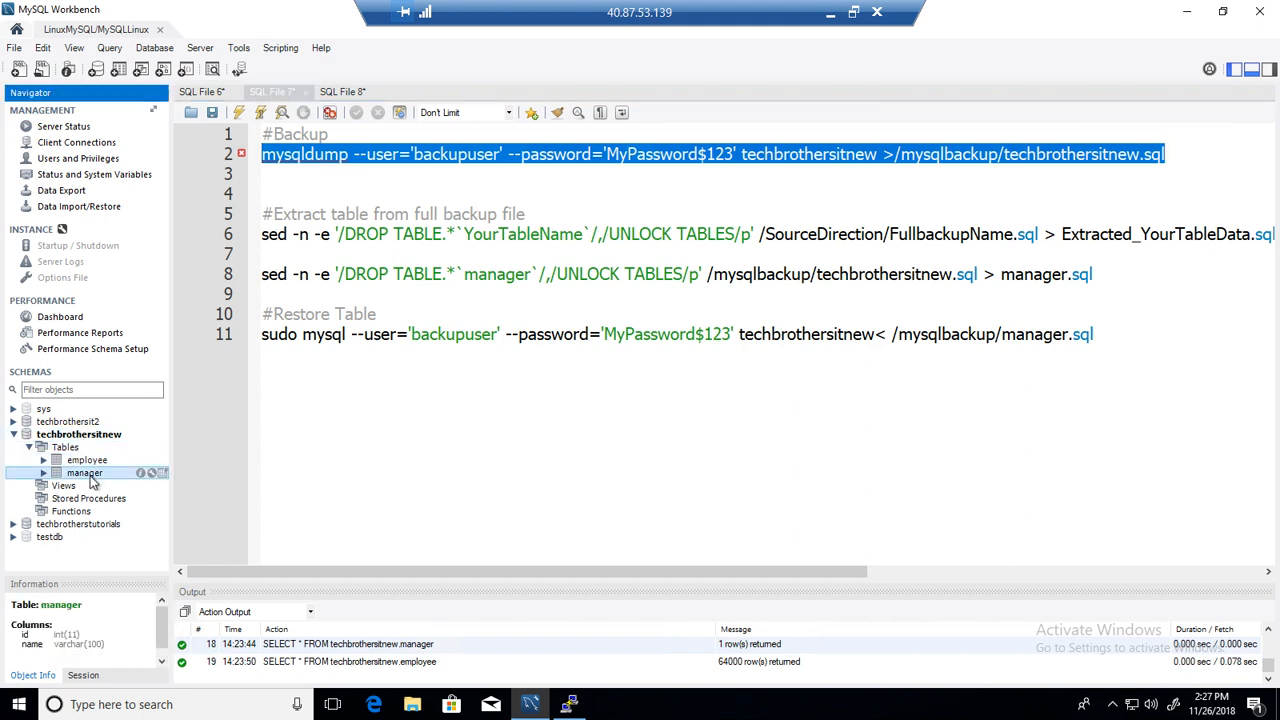
{"action": "right_click", "coordinate": [84, 472]}
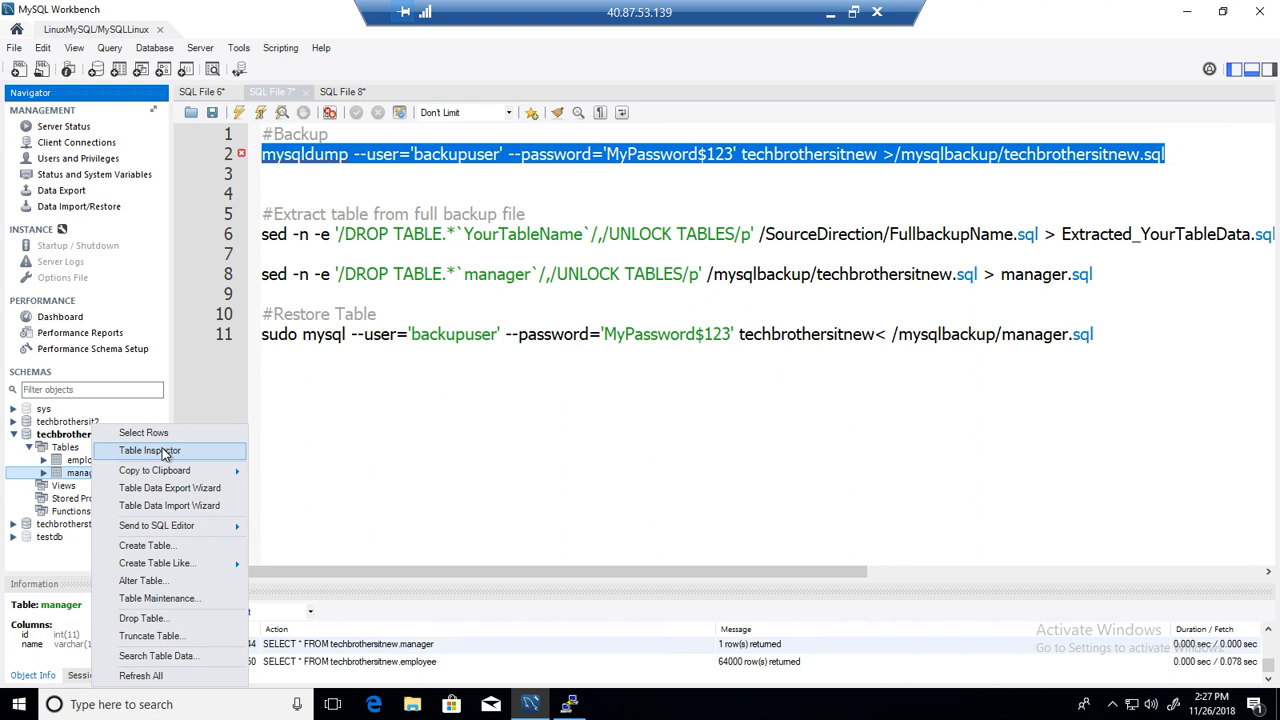
{"action": "left_click", "coordinate": [143, 432]}
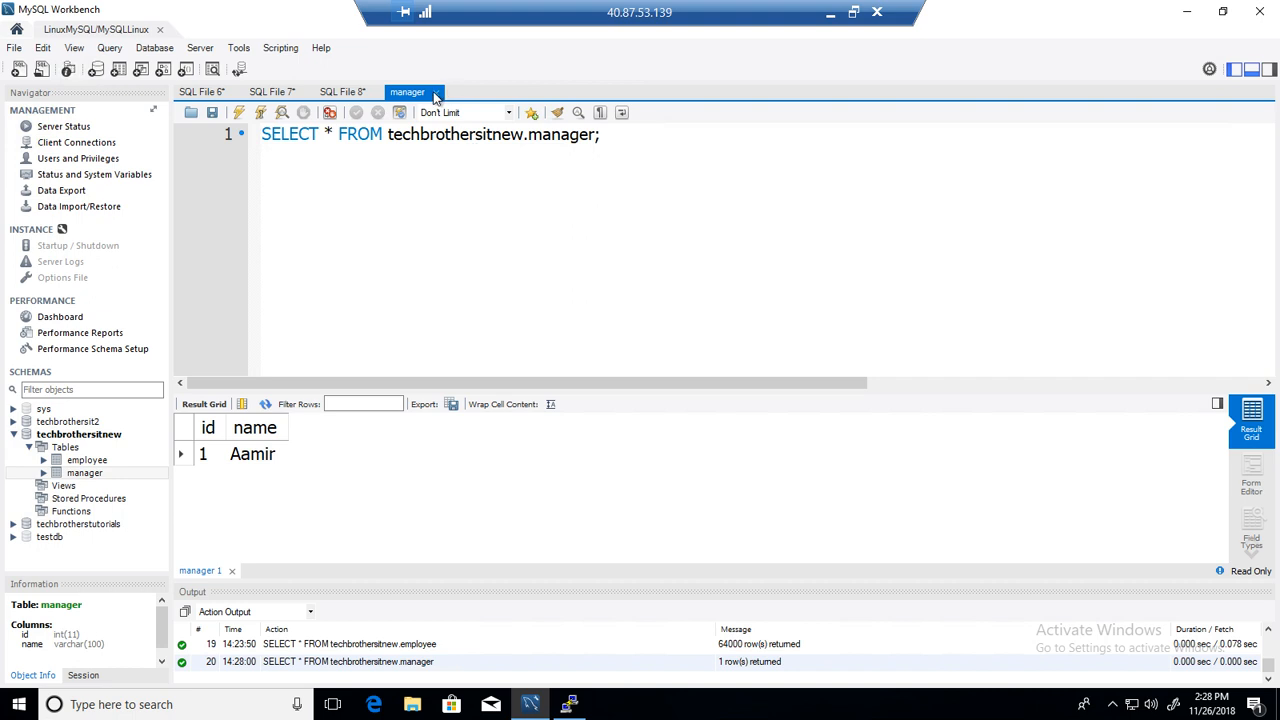
{"action": "left_click", "coordinate": [342, 91]}
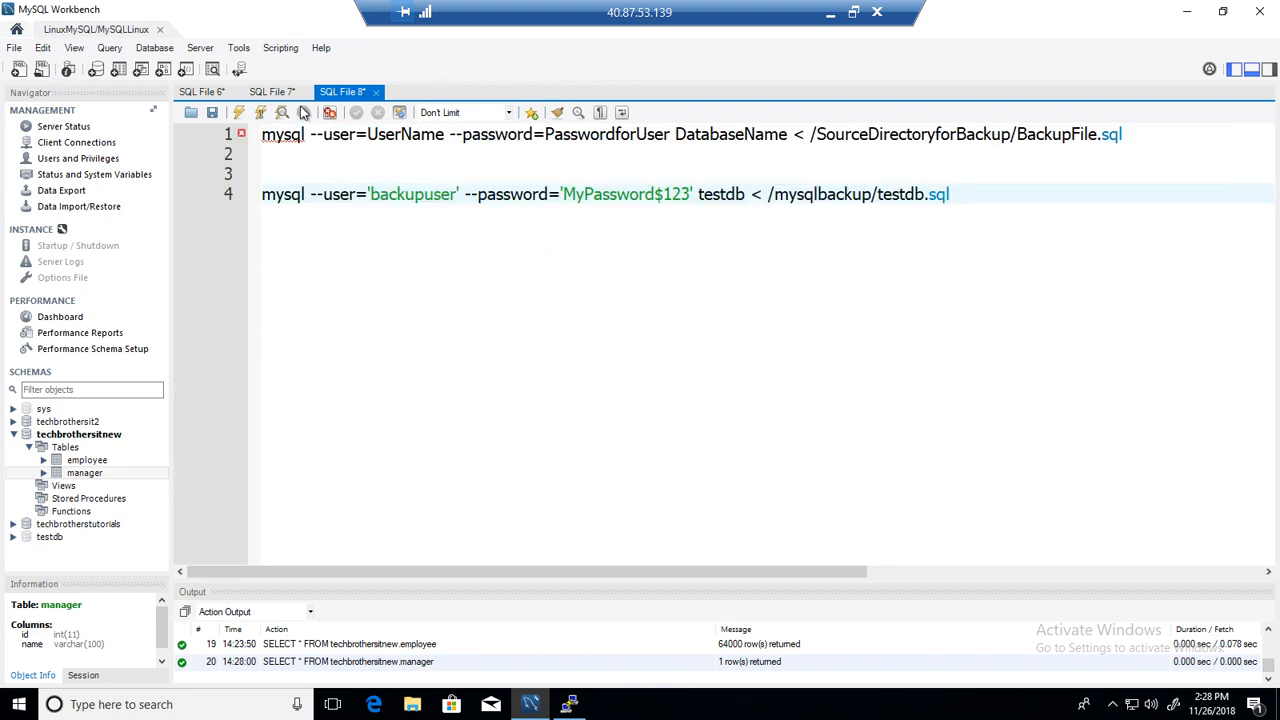
{"action": "left_click", "coordinate": [271, 91]}
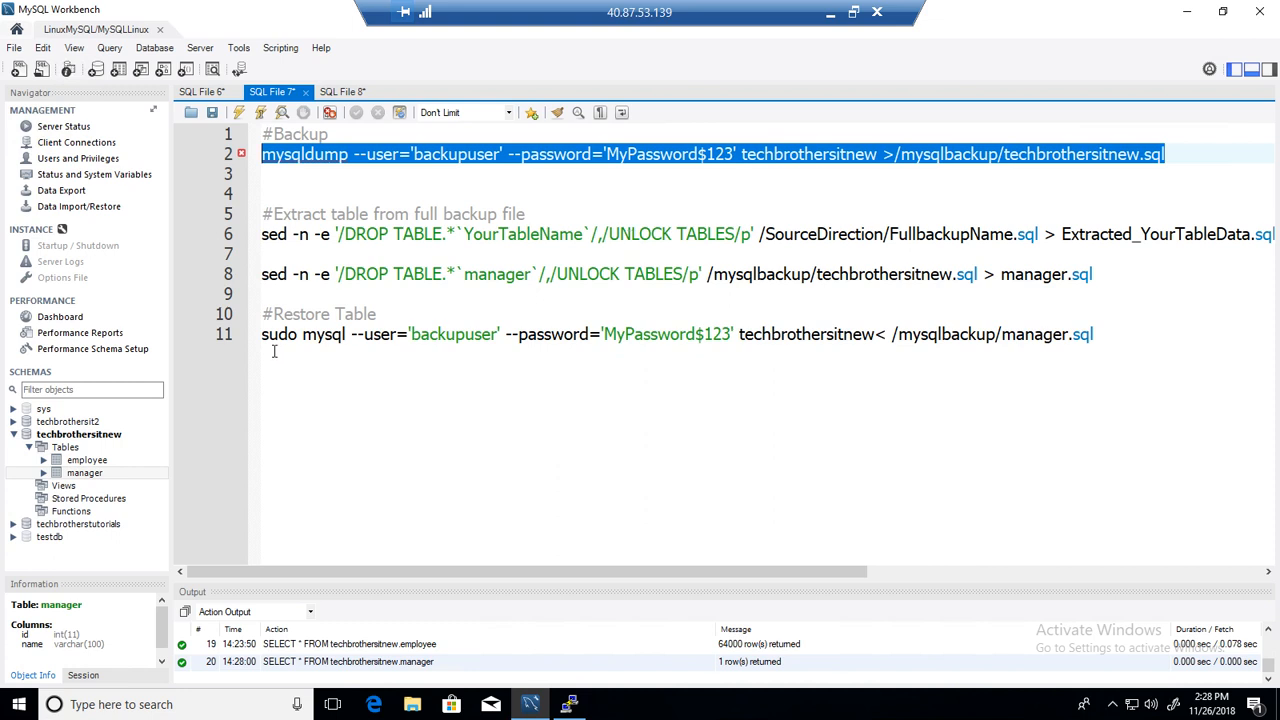
{"action": "mouse_move", "coordinate": [100, 472]}
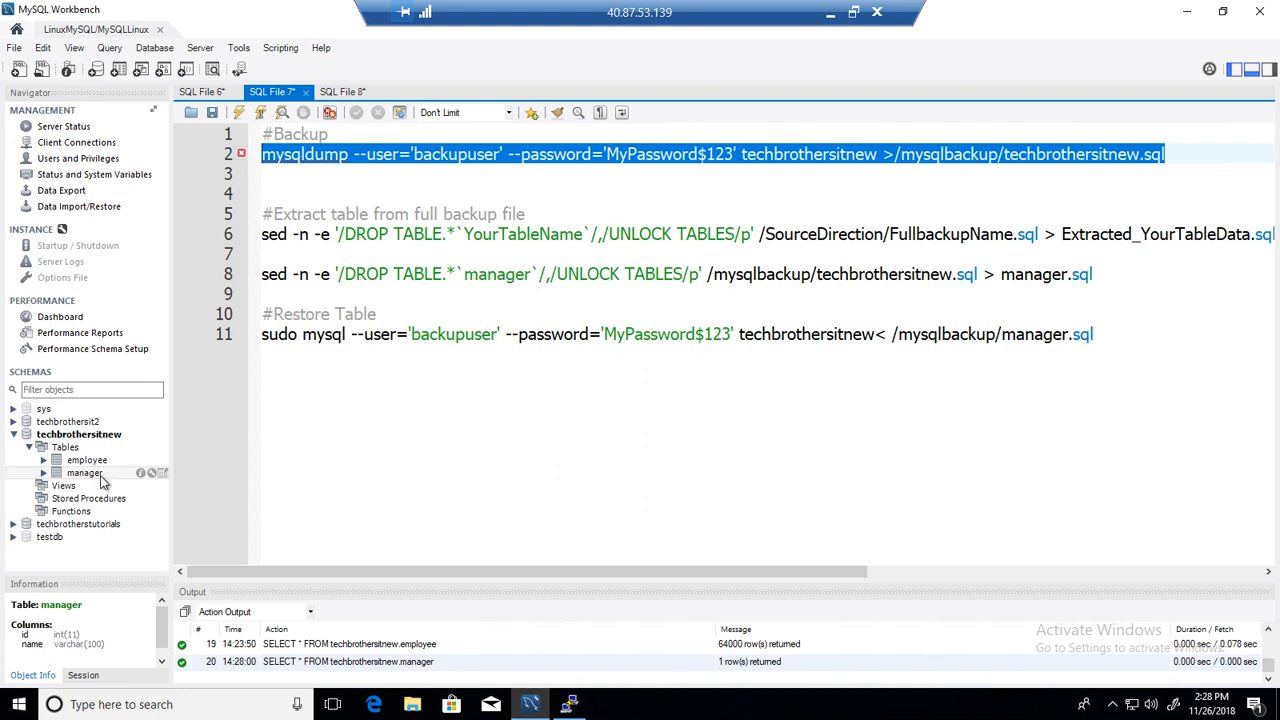
Drop the manager table with Drop Now and confirm only employee remains in techbrothersitnew
{"action": "right_click", "coordinate": [84, 472]}
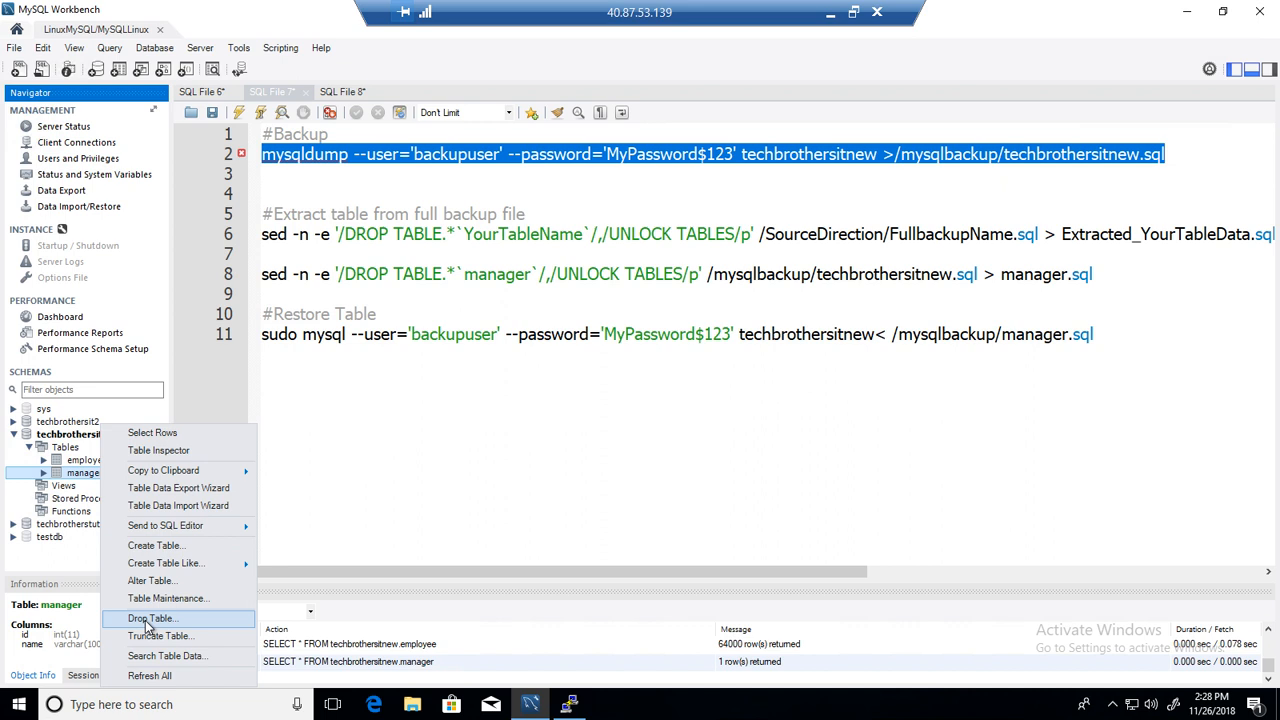
{"action": "left_click", "coordinate": [152, 618]}
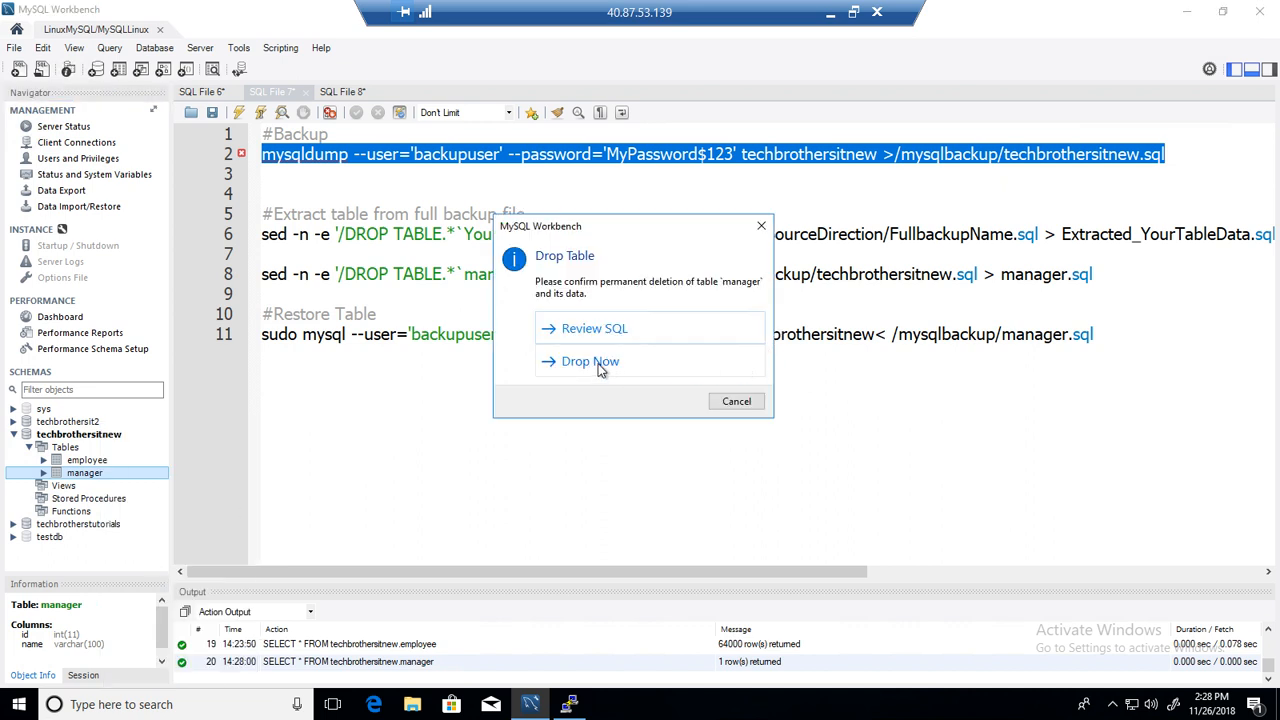
{"action": "left_click", "coordinate": [590, 361]}
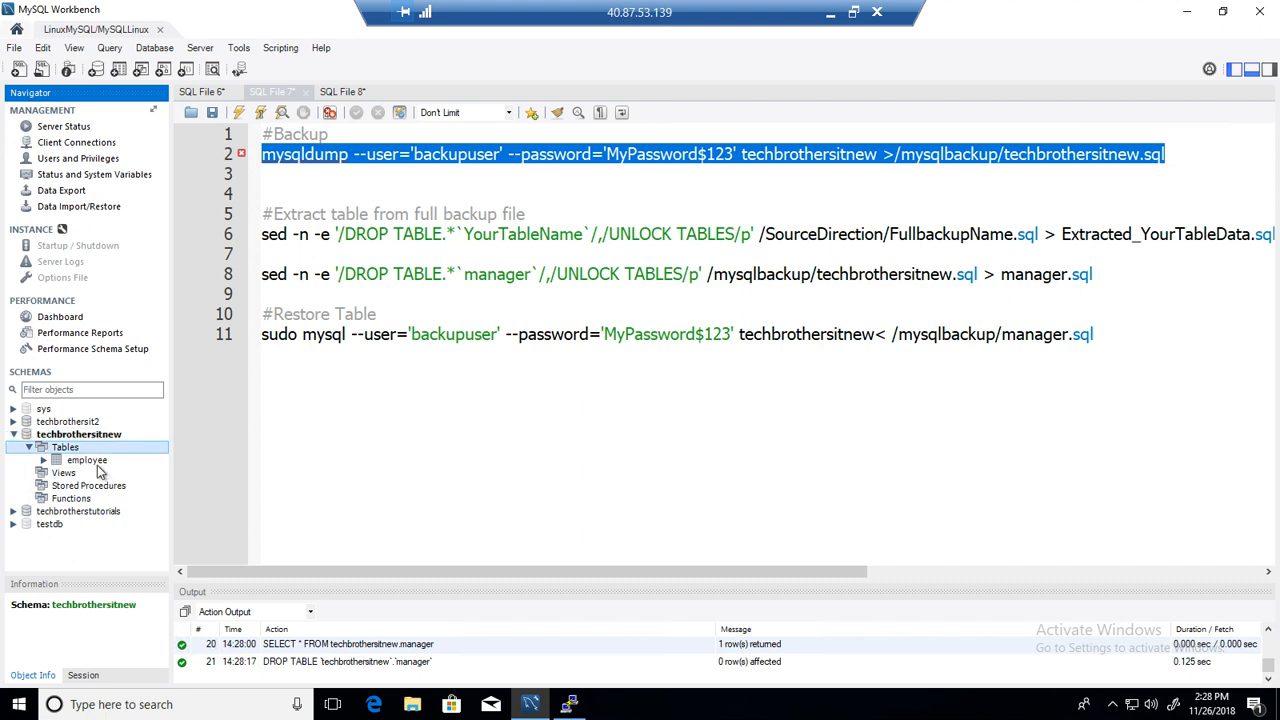
{"action": "left_click", "coordinate": [87, 459]}
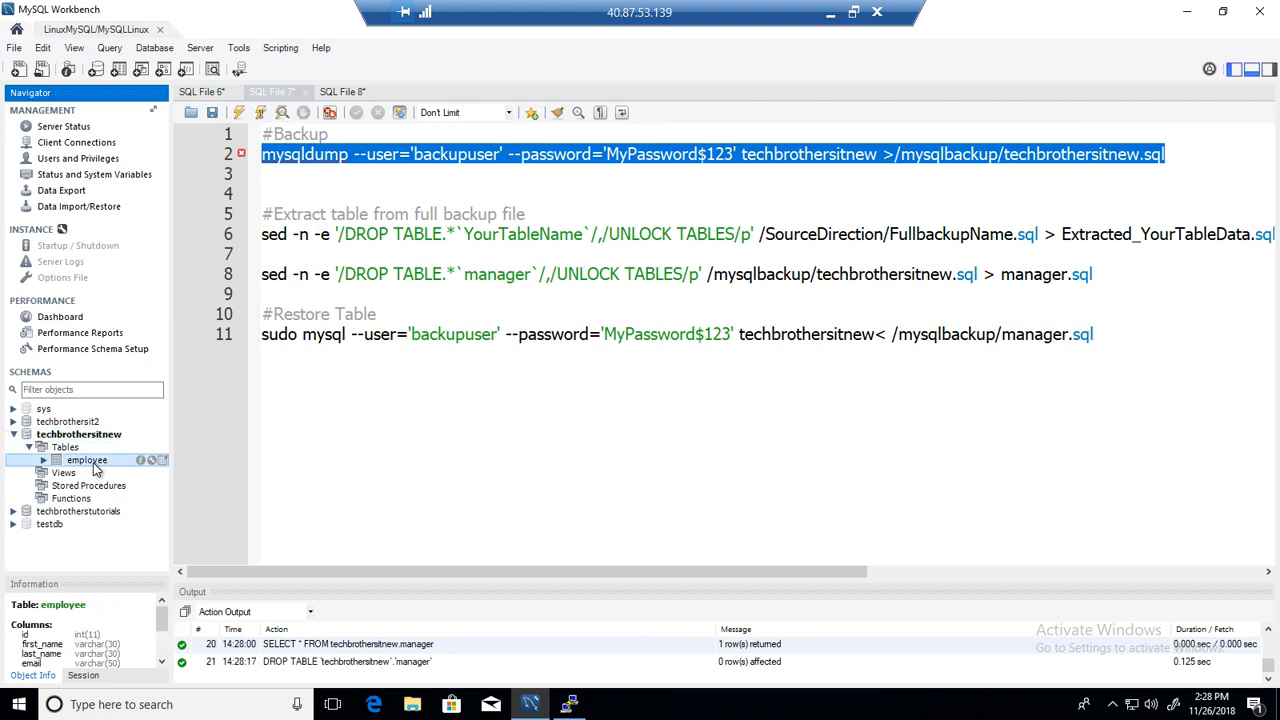
{"action": "left_click", "coordinate": [78, 434]}
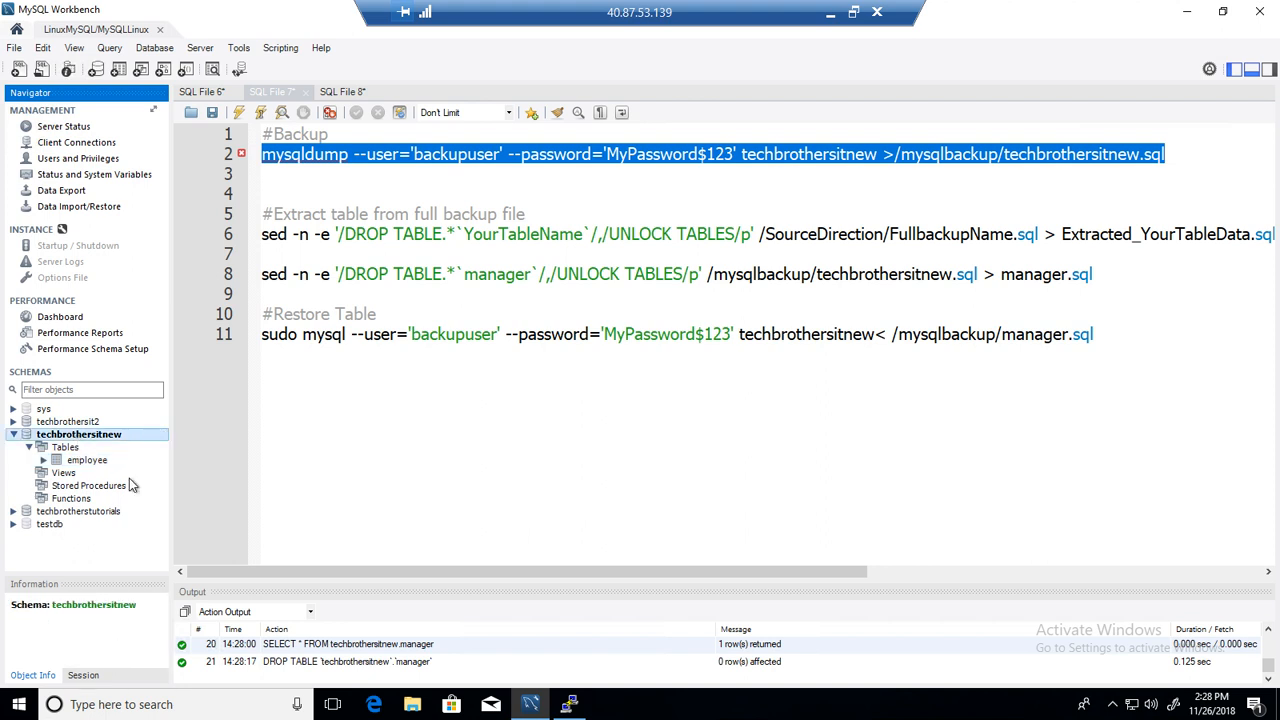
{"action": "mouse_move", "coordinate": [87, 460]}
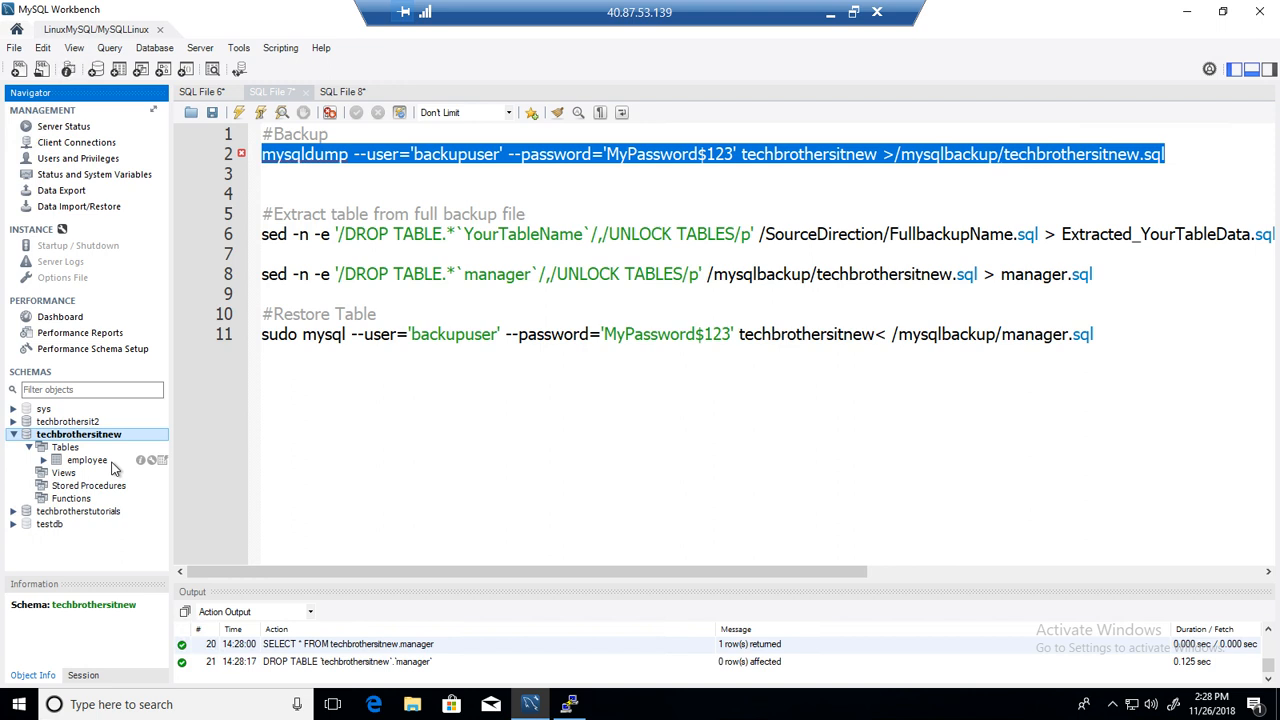
{"action": "mouse_move", "coordinate": [148, 413]}
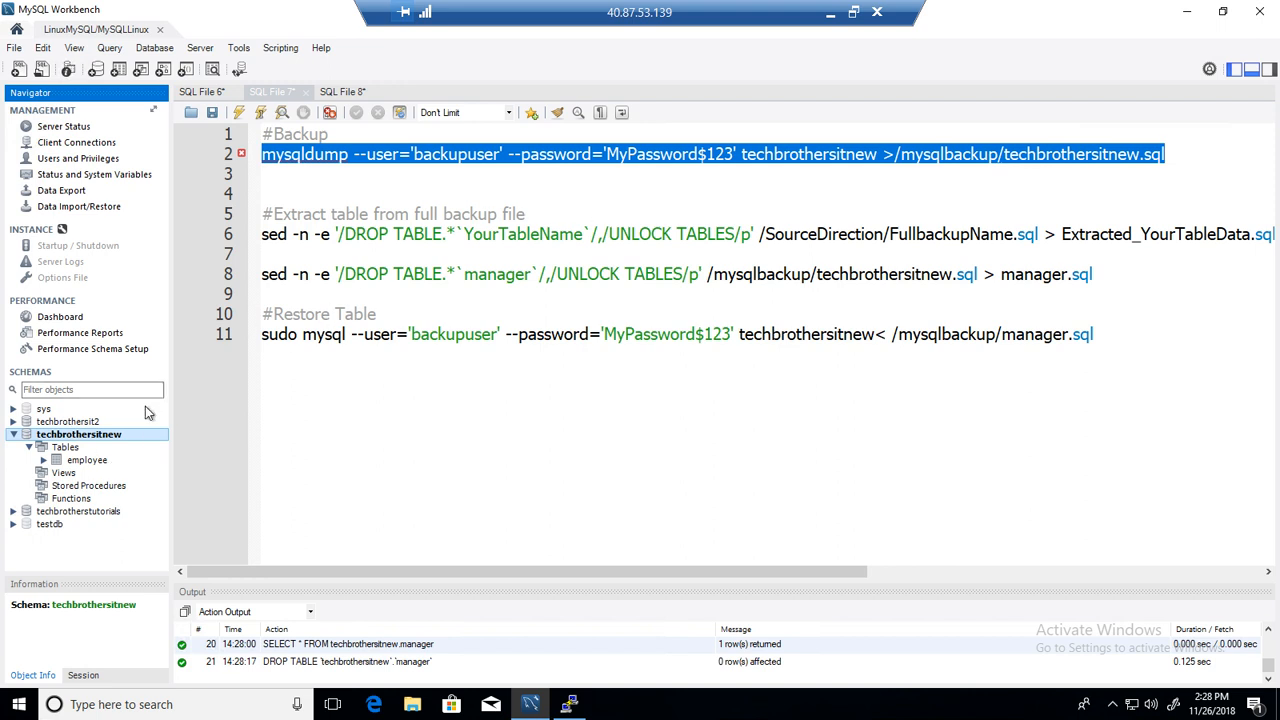
{"action": "mouse_move", "coordinate": [87, 460]}
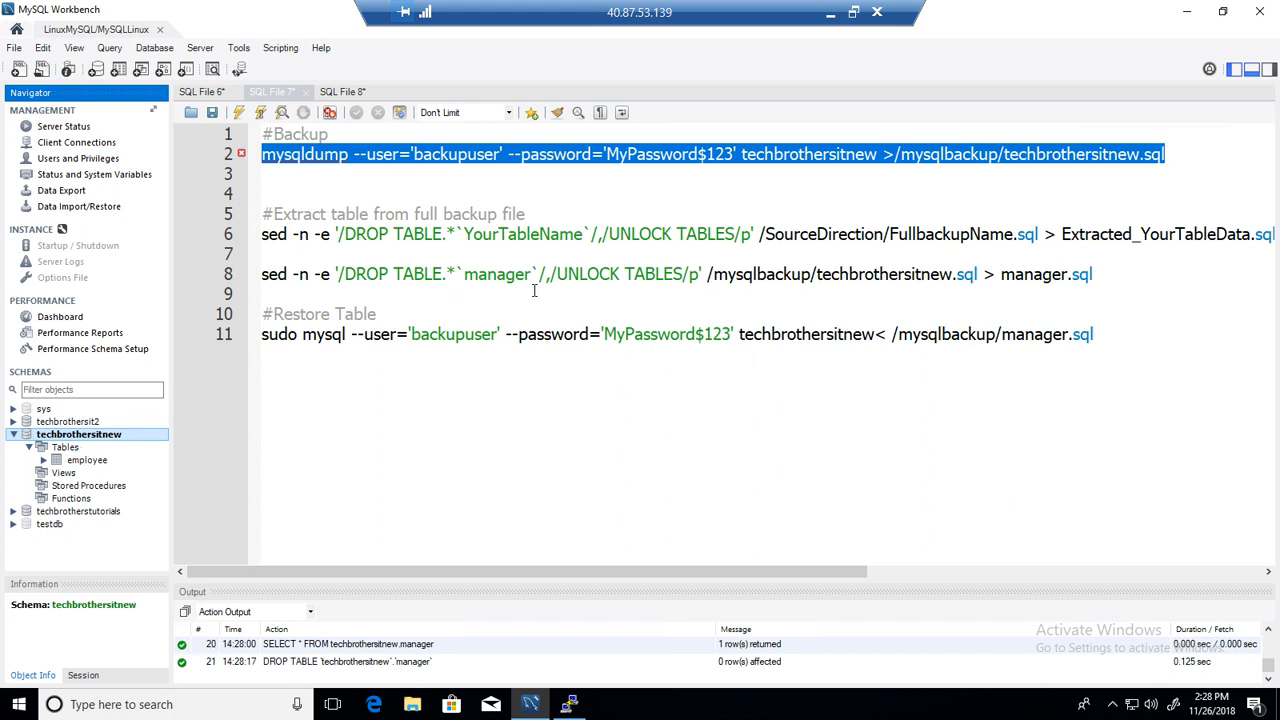
{"action": "left_click", "coordinate": [270, 91]}
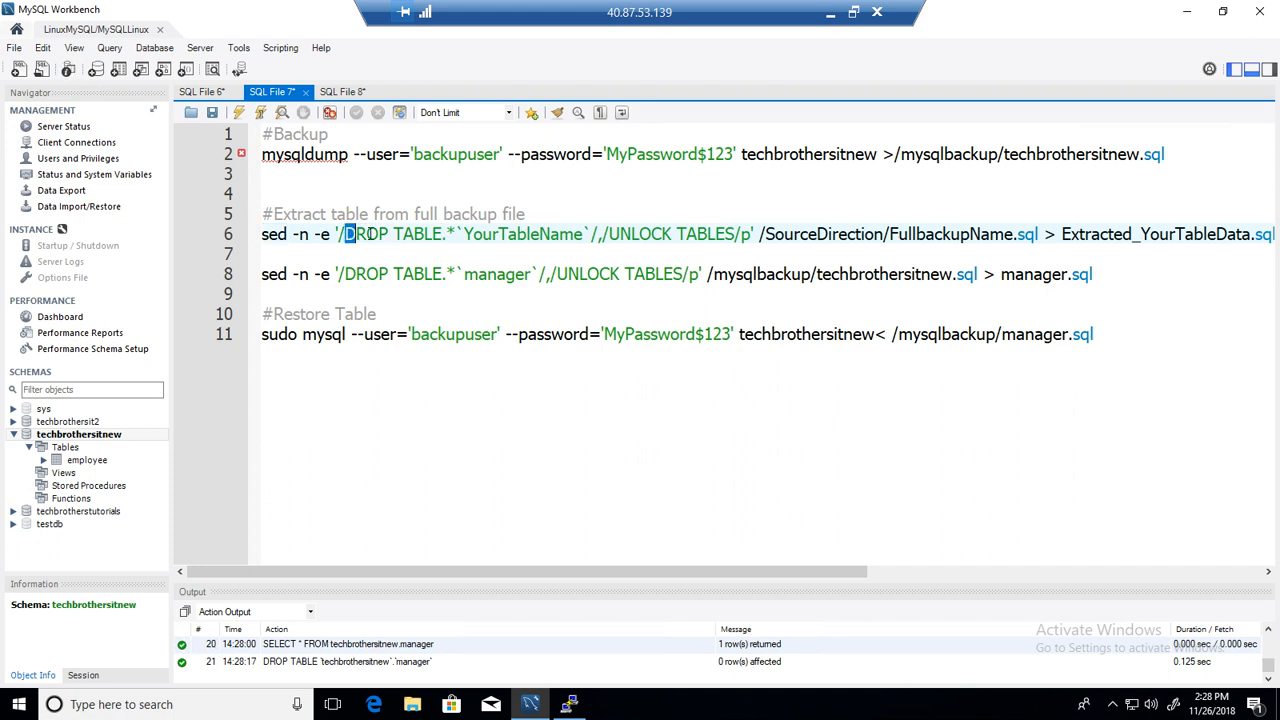
{"action": "left_click", "coordinate": [465, 234]}
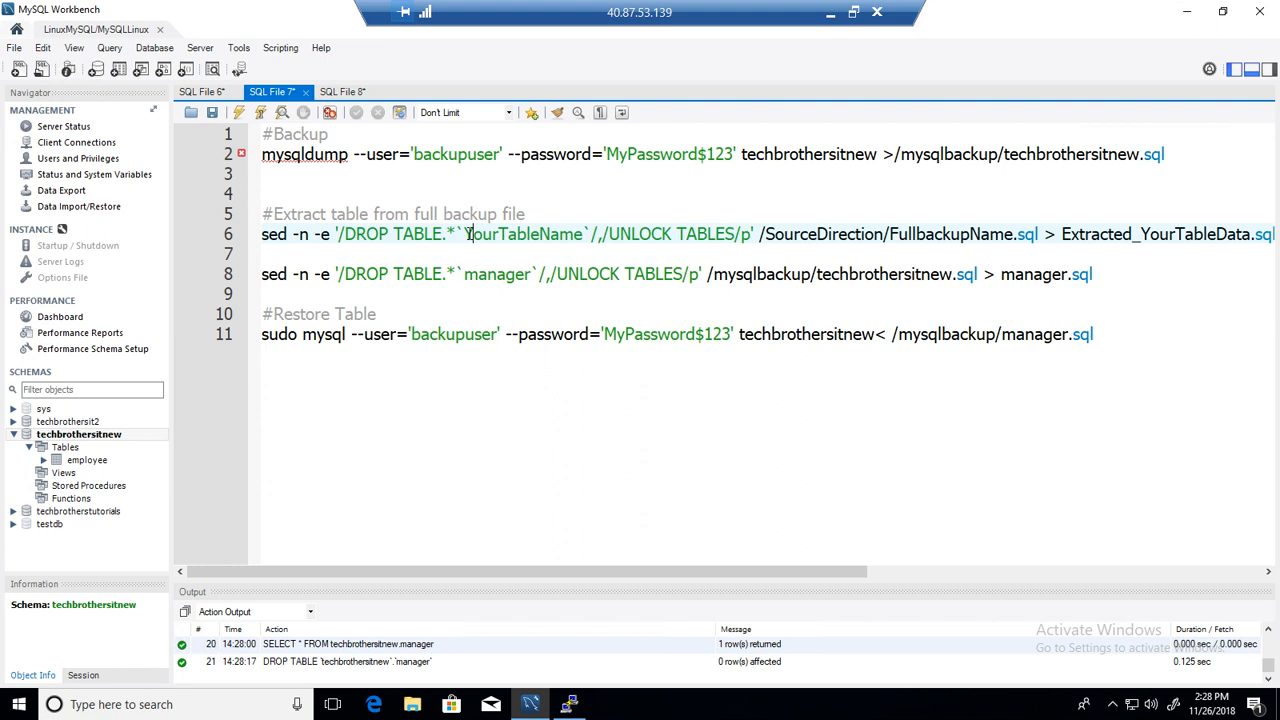
{"action": "double_click", "coordinate": [518, 234]}
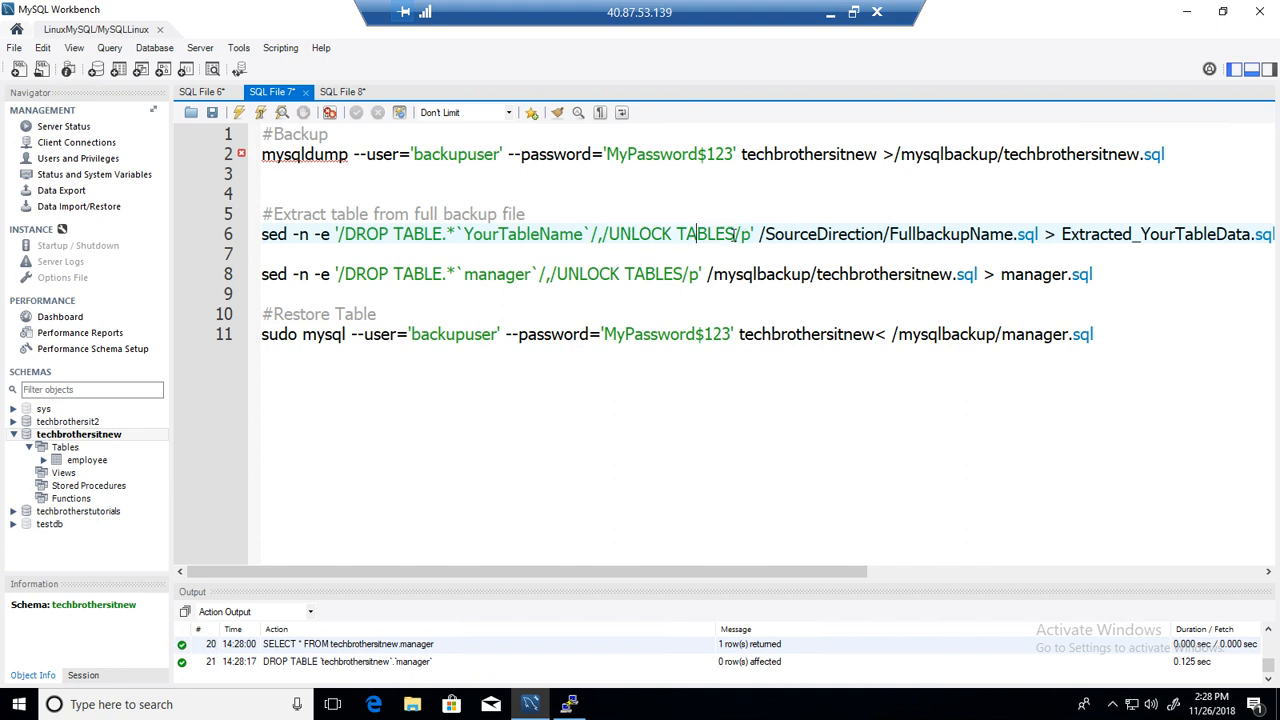
{"action": "double_click", "coordinate": [273, 234]}
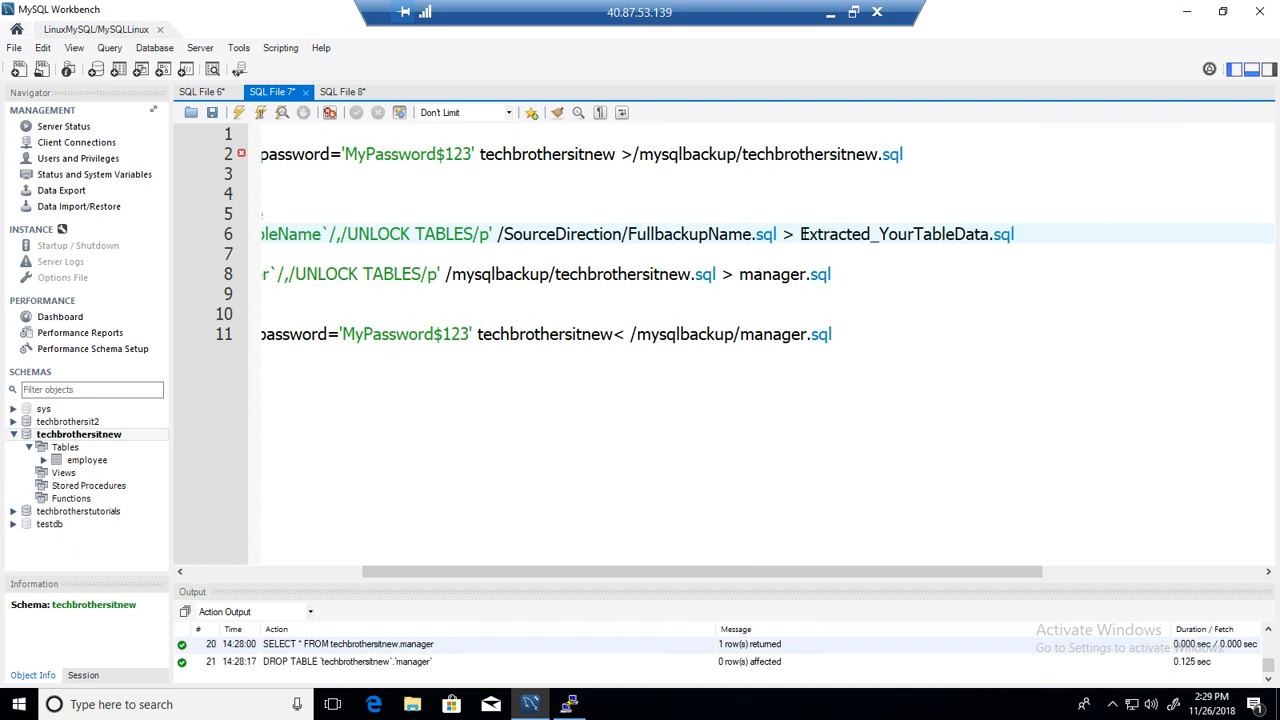
{"action": "double_click", "coordinate": [905, 234]}
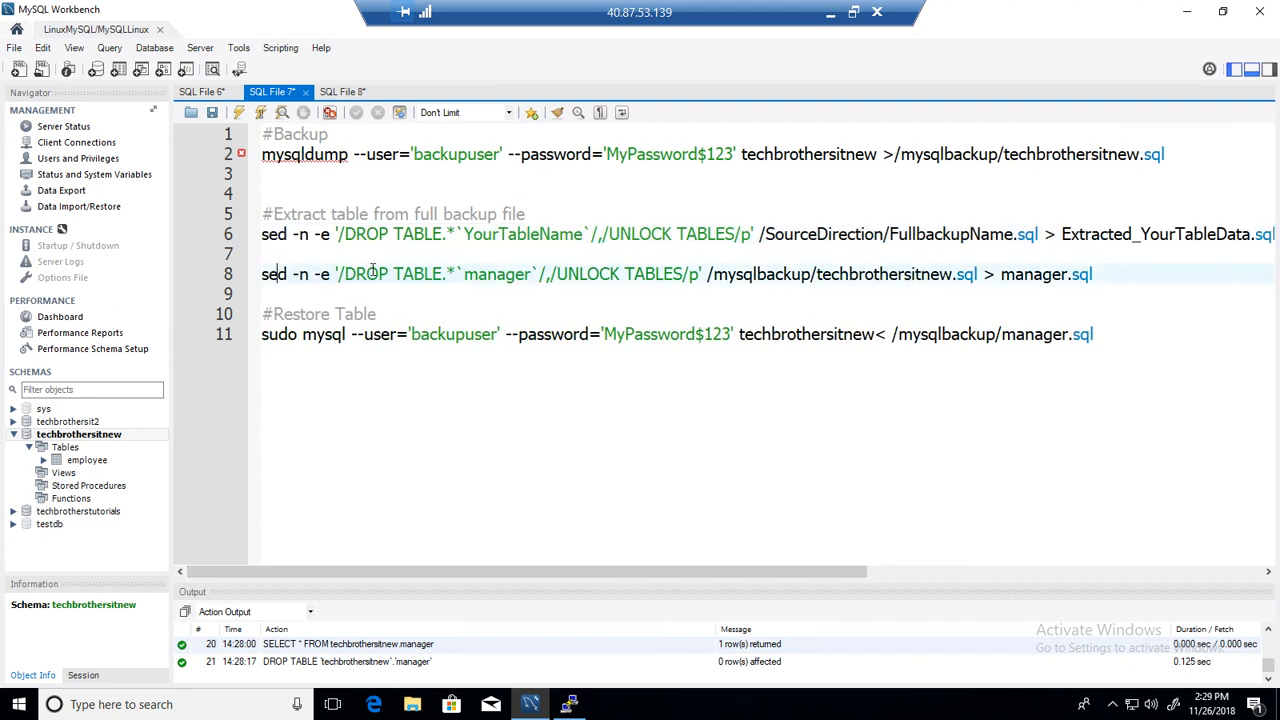
{"action": "left_click_drag", "start_coordinate": [341, 274], "coordinate": [535, 274]}
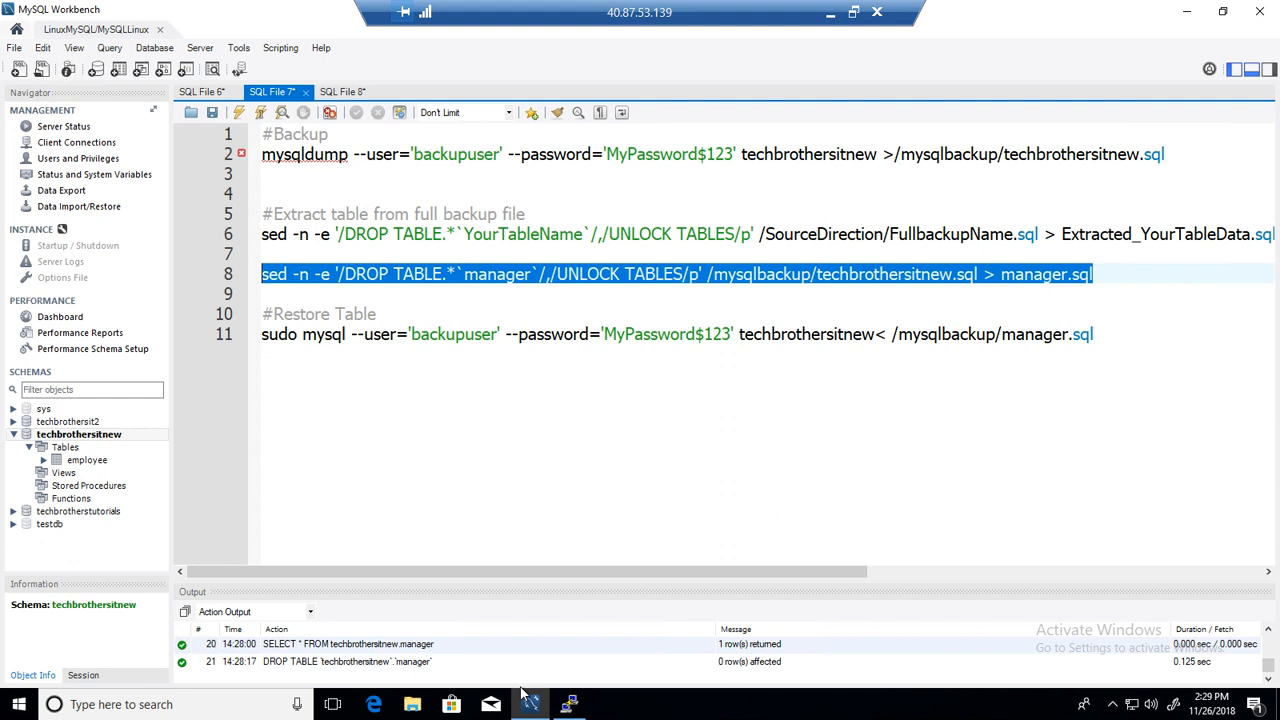
Run pwd and the sed command extracting the manager table from techbrothersitnew.sql into manager.sql
{"action": "left_click", "coordinate": [529, 704]}
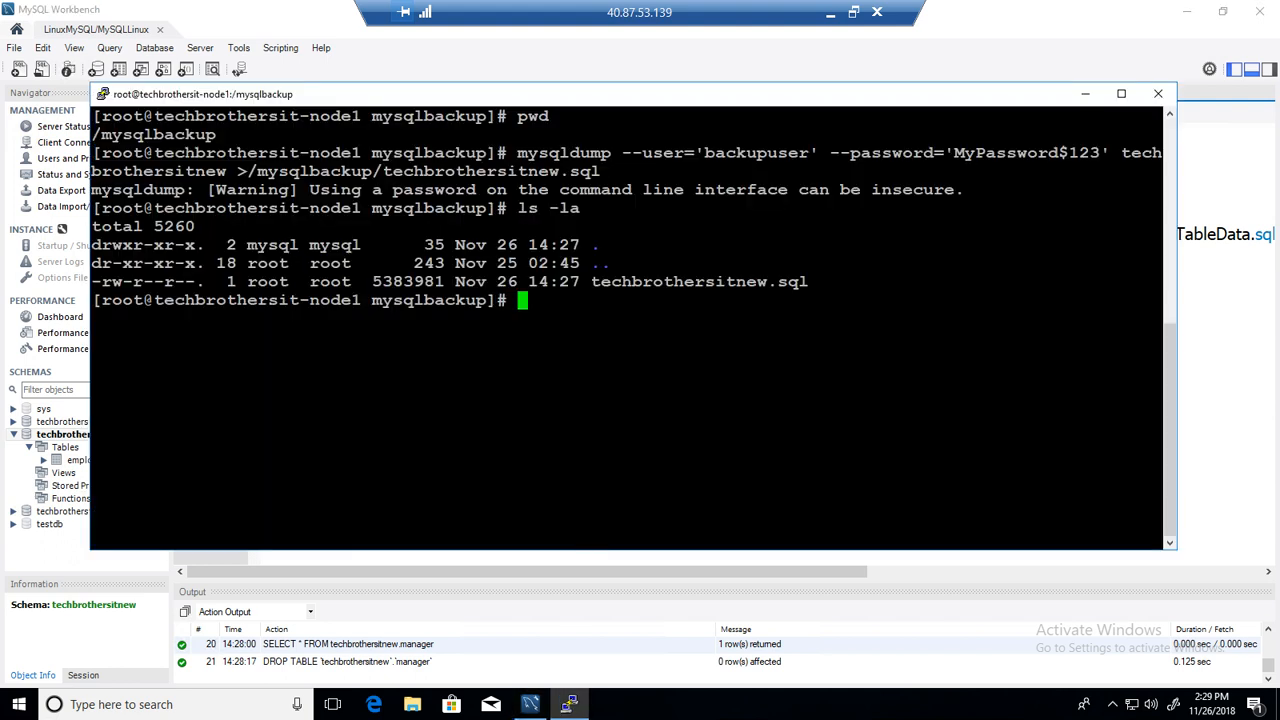
{"action": "type", "text": "pwd"}
{"action": "type", "text": "ls -la"}
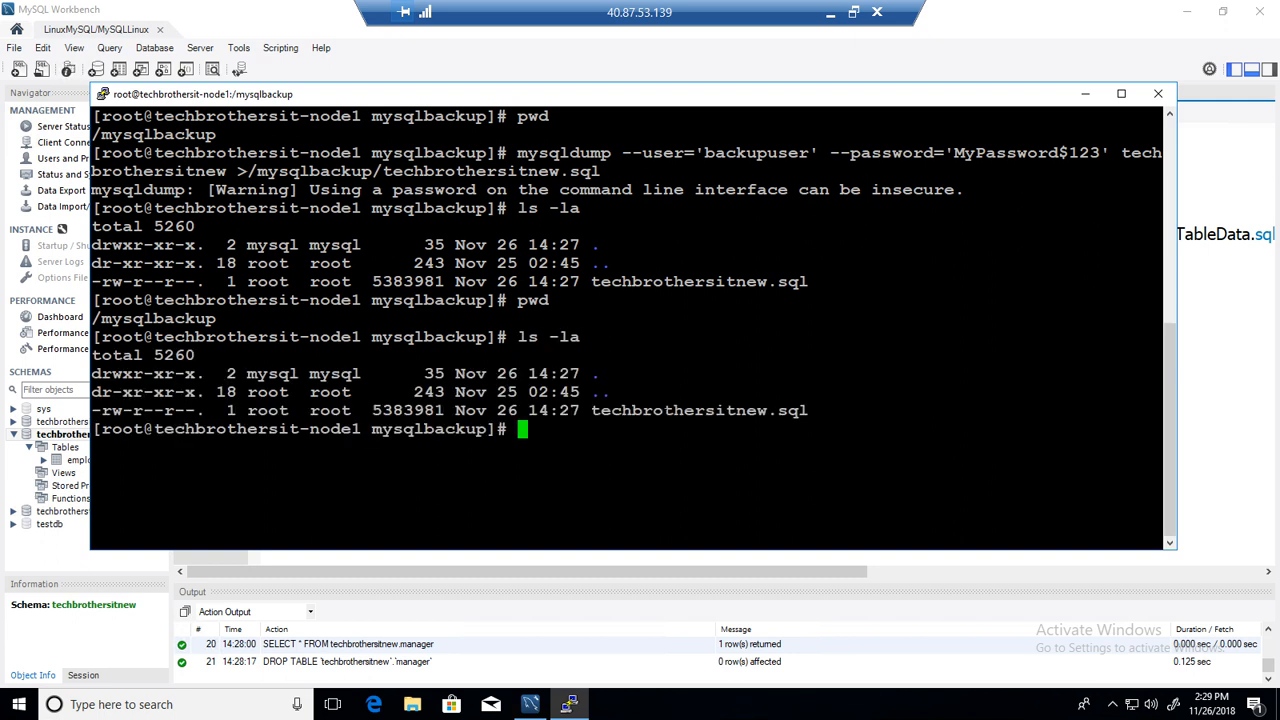
{"action": "double_click", "coordinate": [699, 410]}
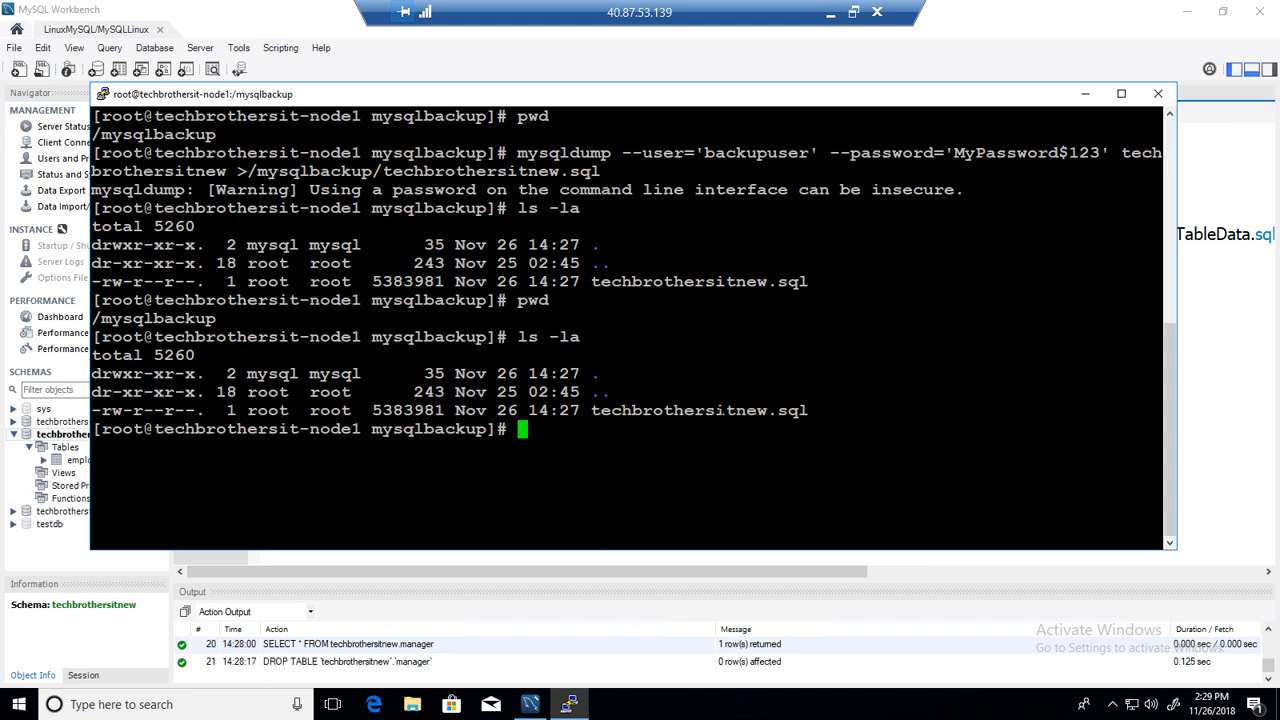
{"action": "type", "text": "techbrothersi"}
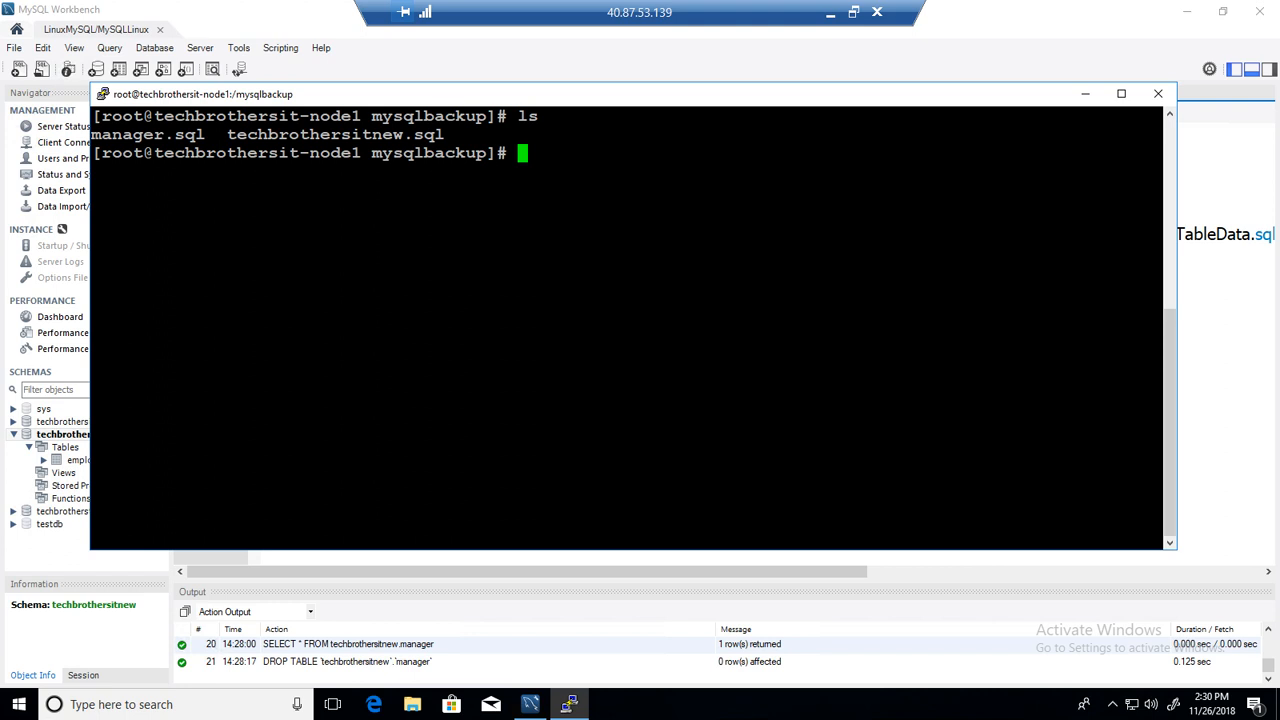
Display manager.sql with cat, clear the screen, and check its listing entry
{"action": "double_click", "coordinate": [148, 134]}
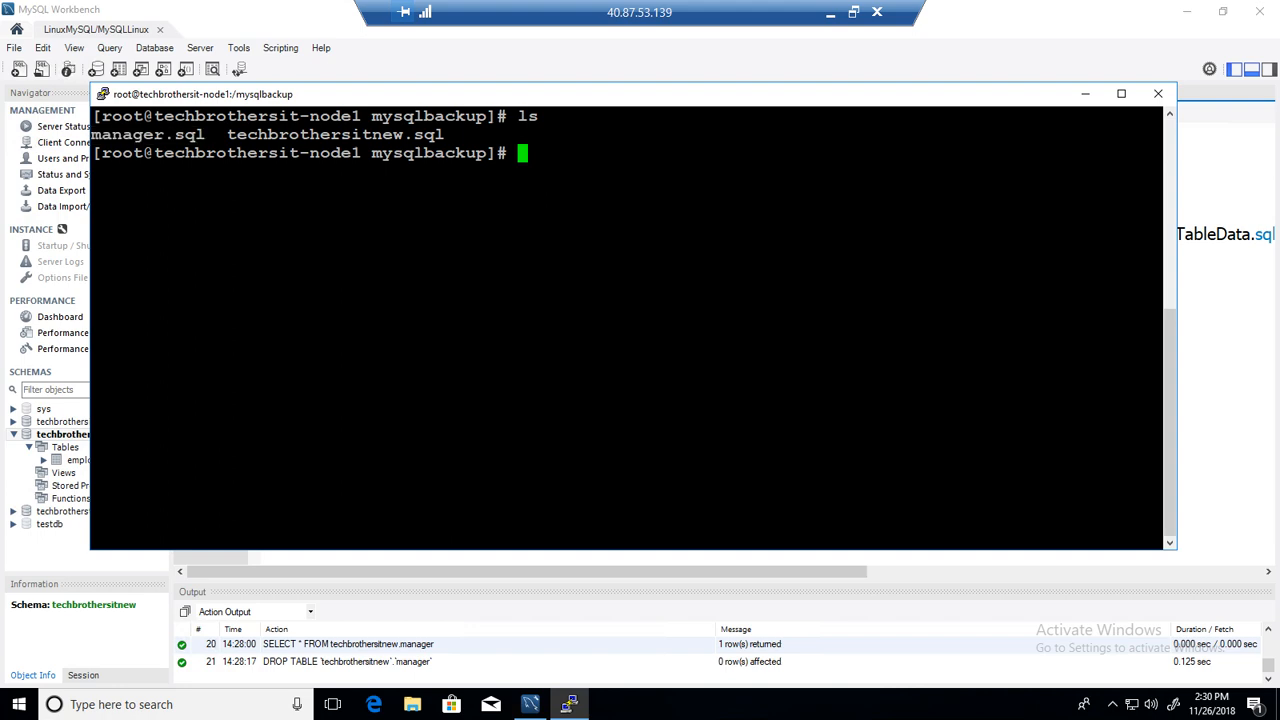
{"action": "type", "text": "cat manager.sql"}
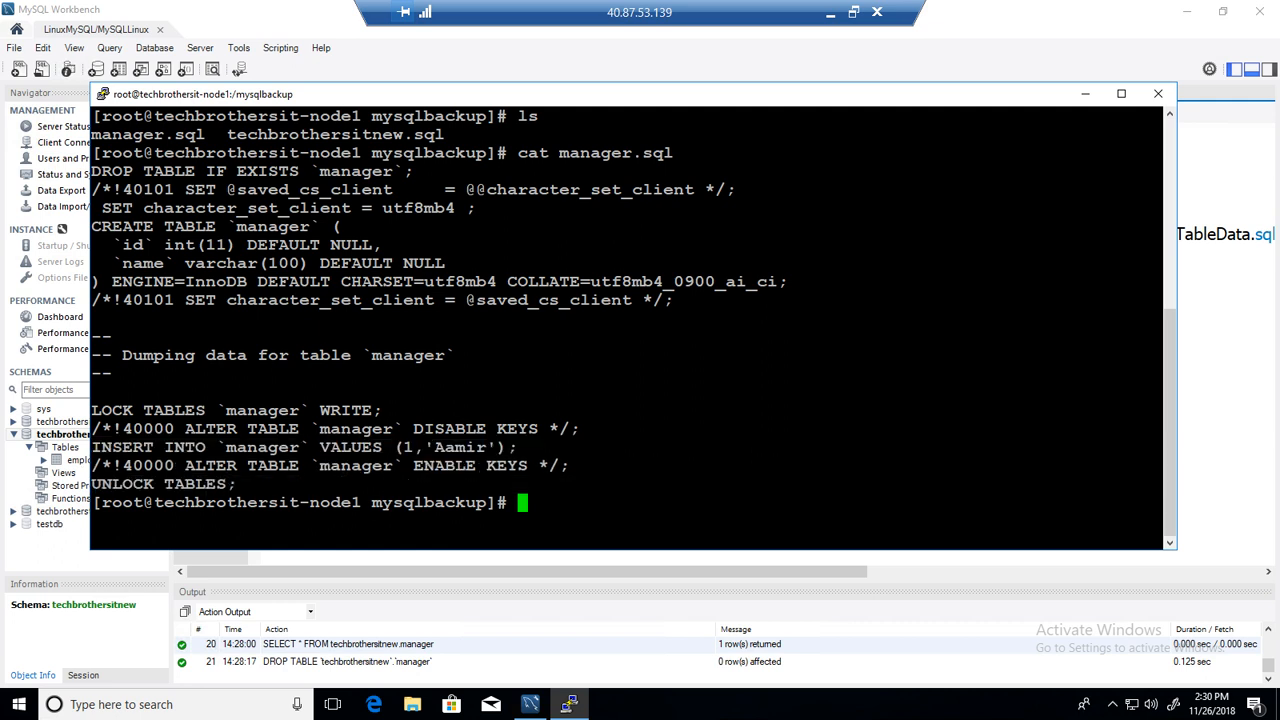
{"action": "mouse_move", "coordinate": [895, 76]}
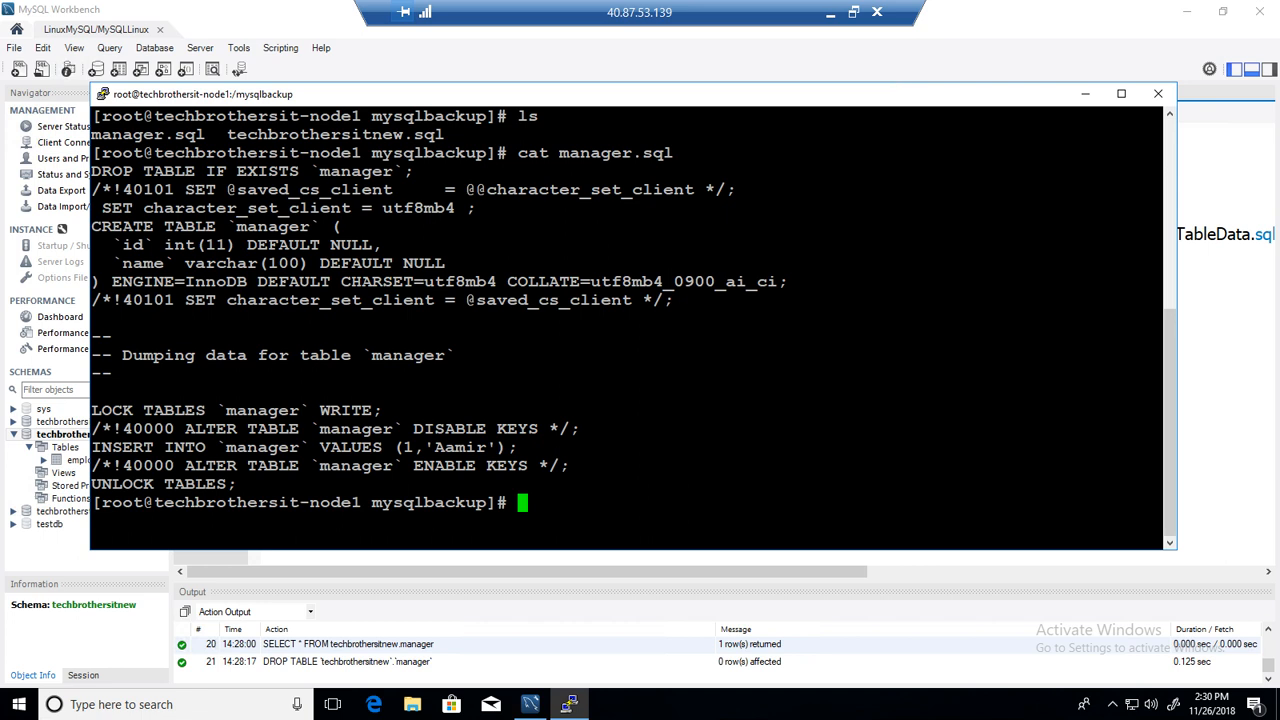
{"action": "type", "text": "celar"}
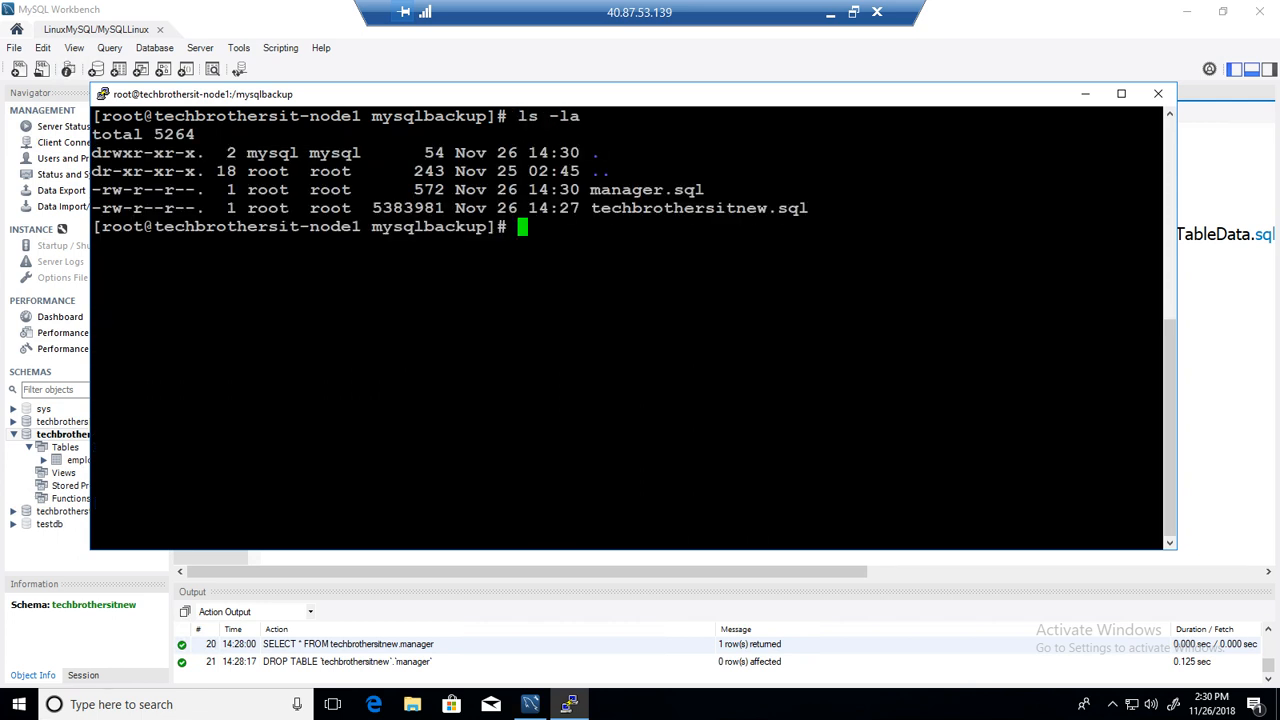
{"action": "double_click", "coordinate": [648, 189]}
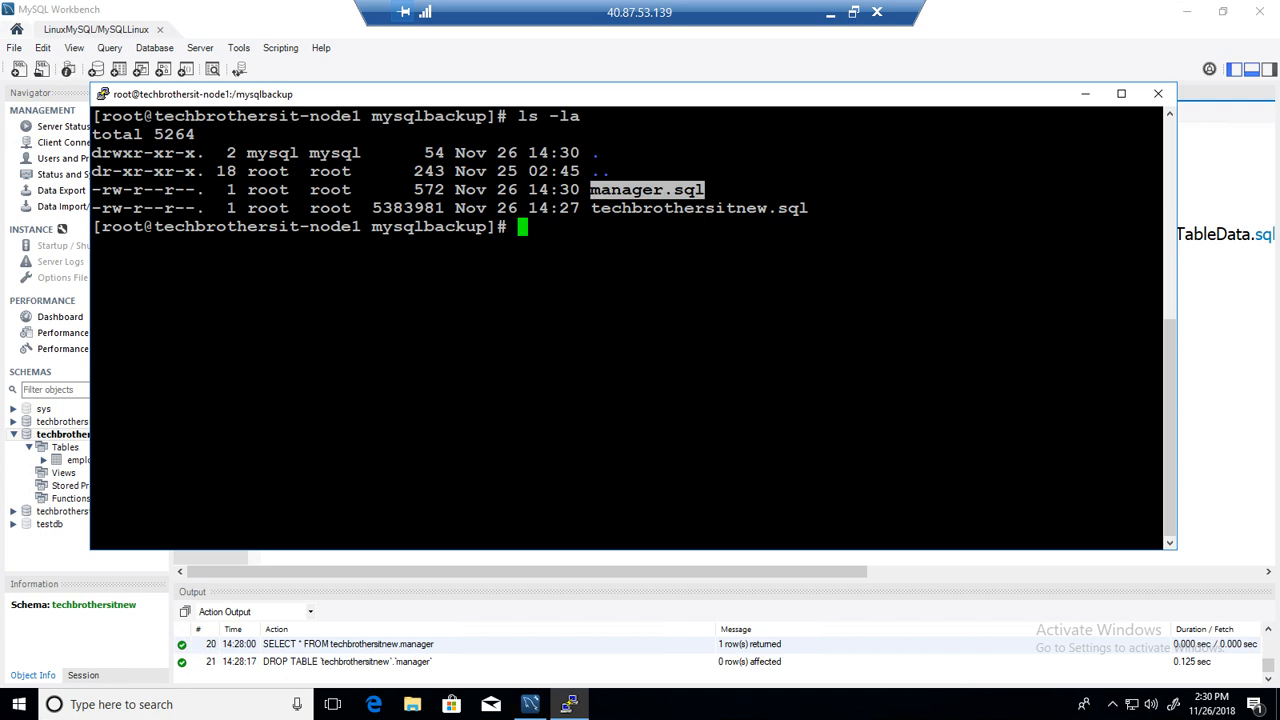
{"action": "left_click", "coordinate": [270, 91]}
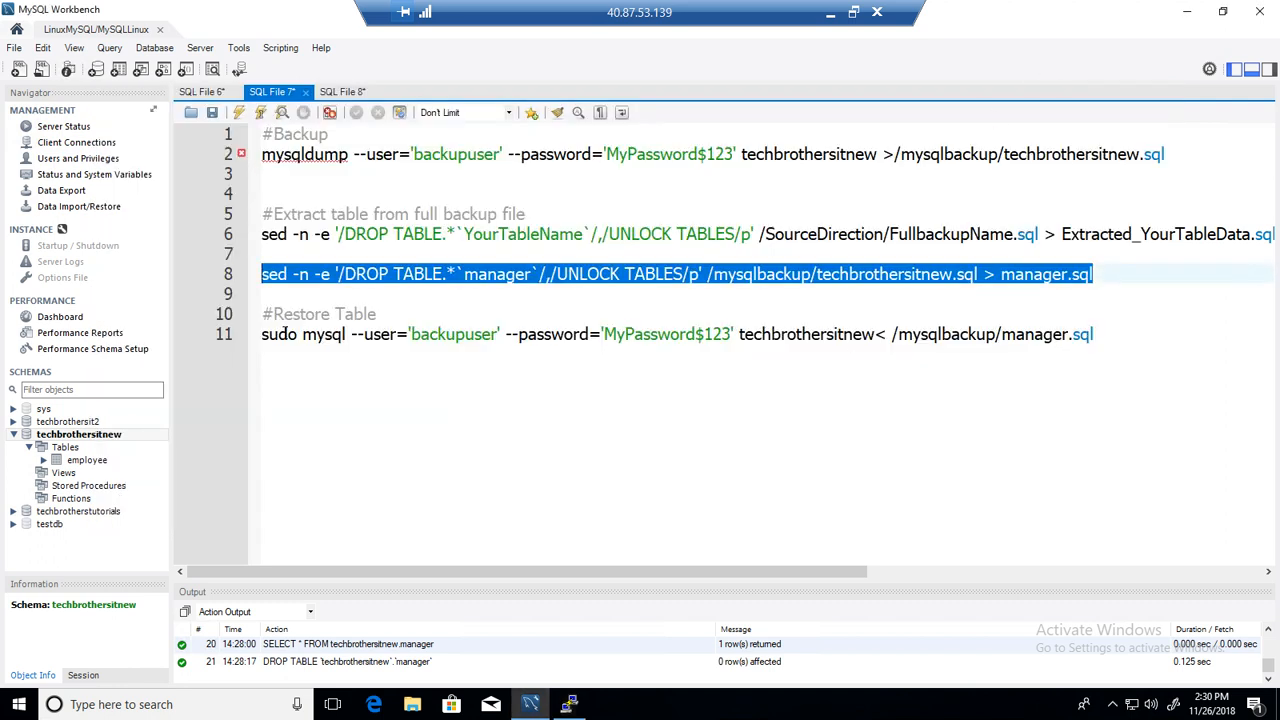
Remove sudo from the mysql restore command and copy it into PuTTY to restore manager.sql
{"action": "left_click", "coordinate": [310, 334]}
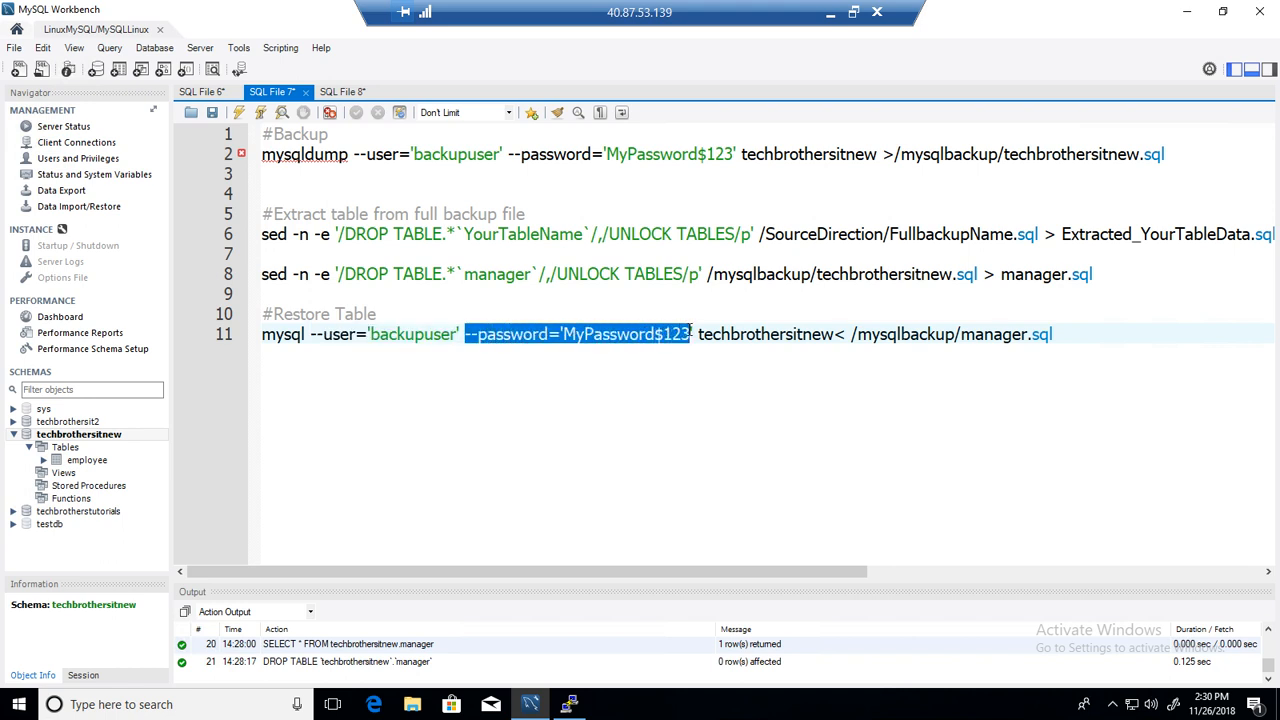
{"action": "double_click", "coordinate": [765, 334]}
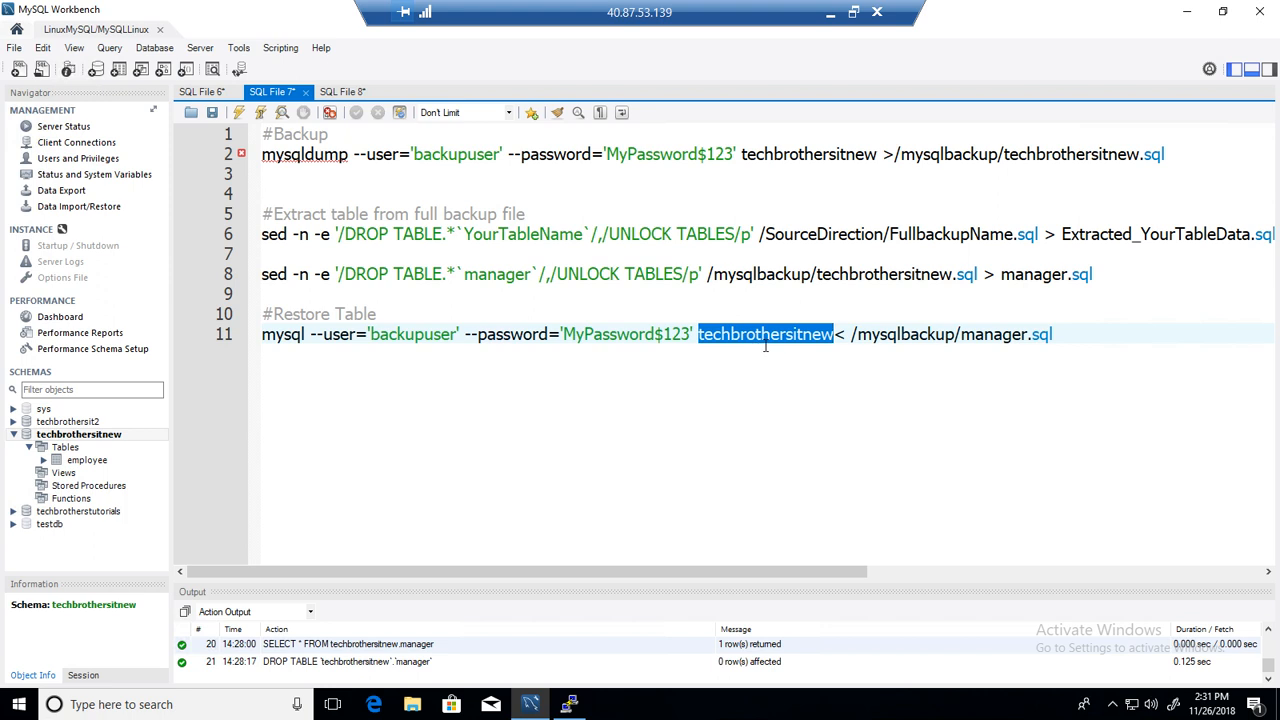
{"action": "mouse_move", "coordinate": [775, 345]}
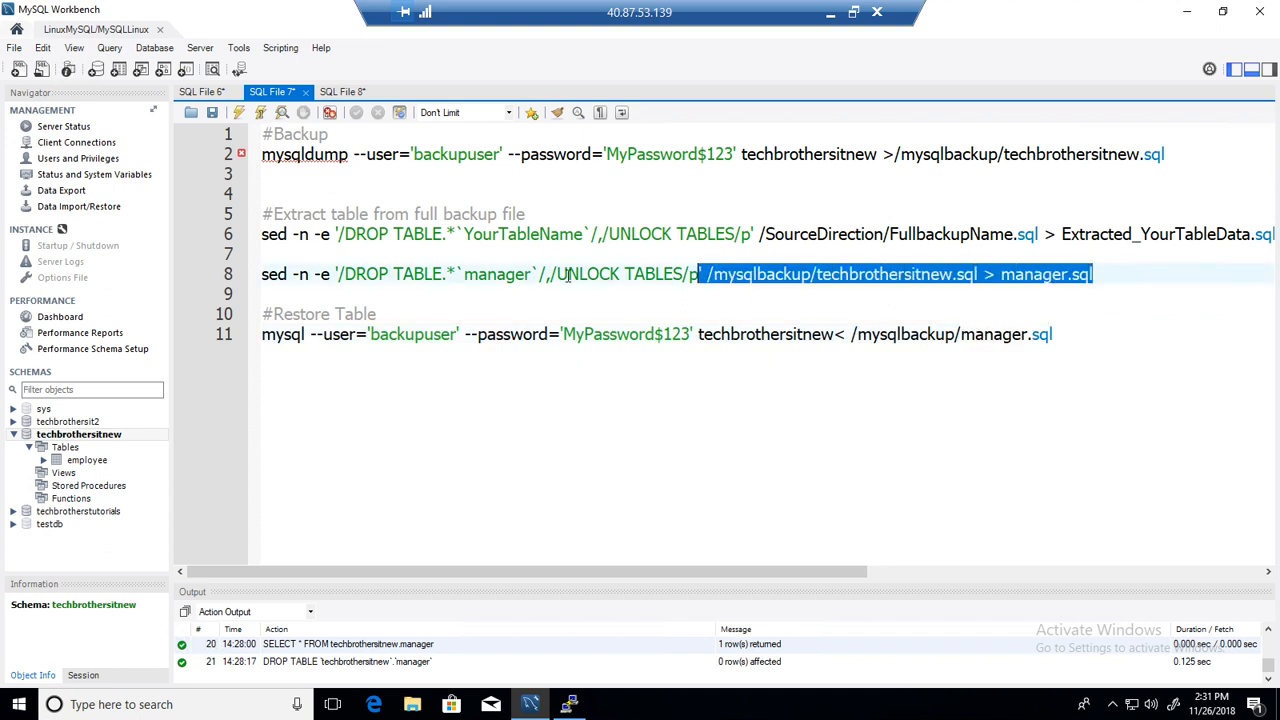
{"action": "left_click", "coordinate": [1058, 334]}
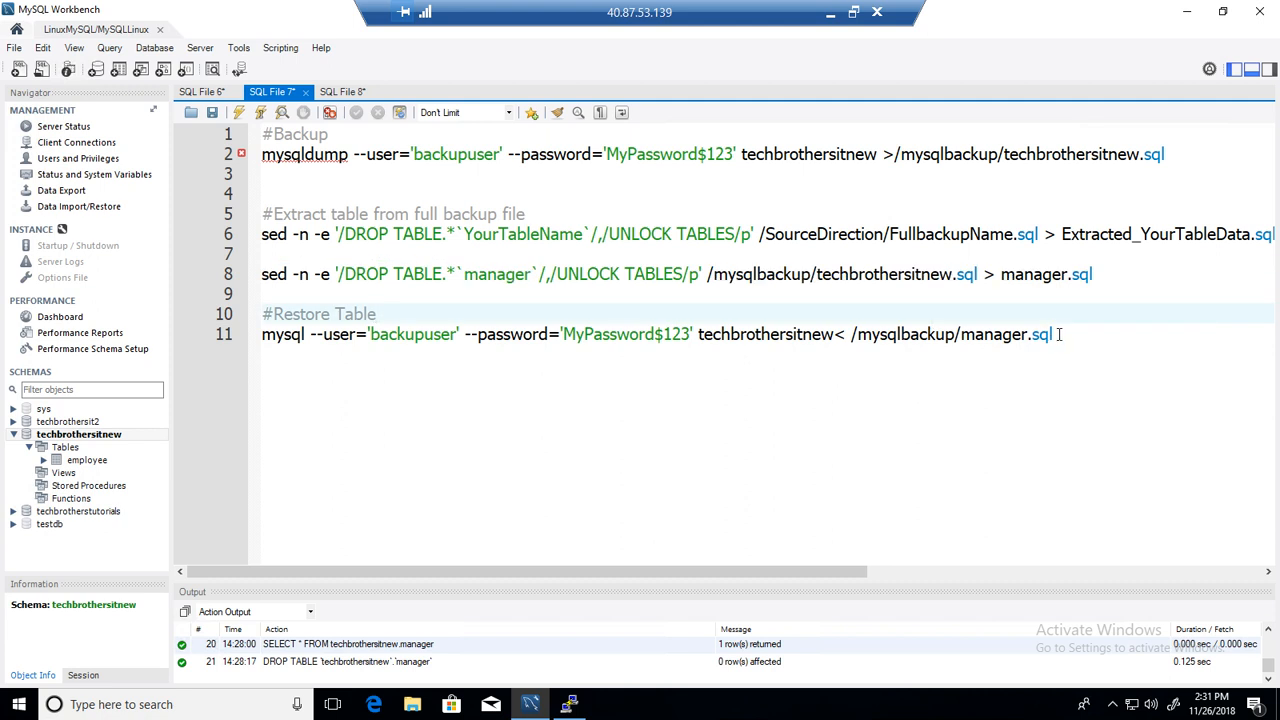
{"action": "right_click", "coordinate": [660, 334]}
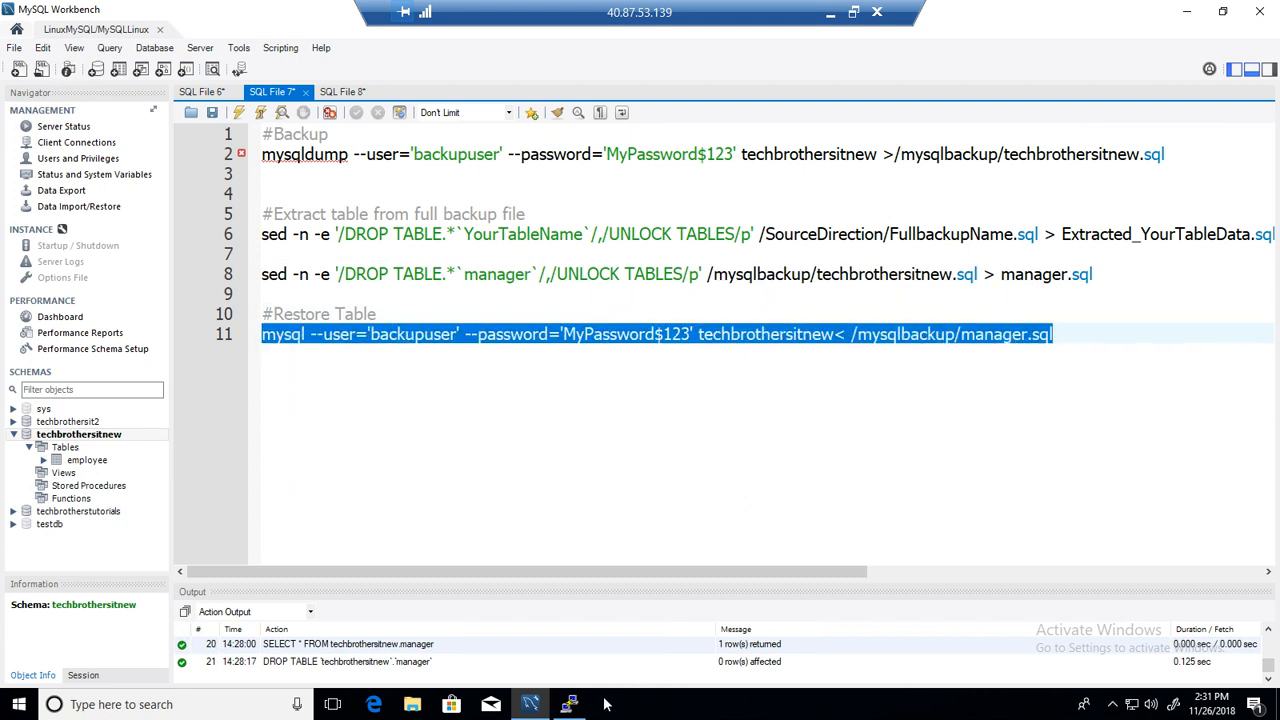
{"action": "left_click", "coordinate": [568, 704]}
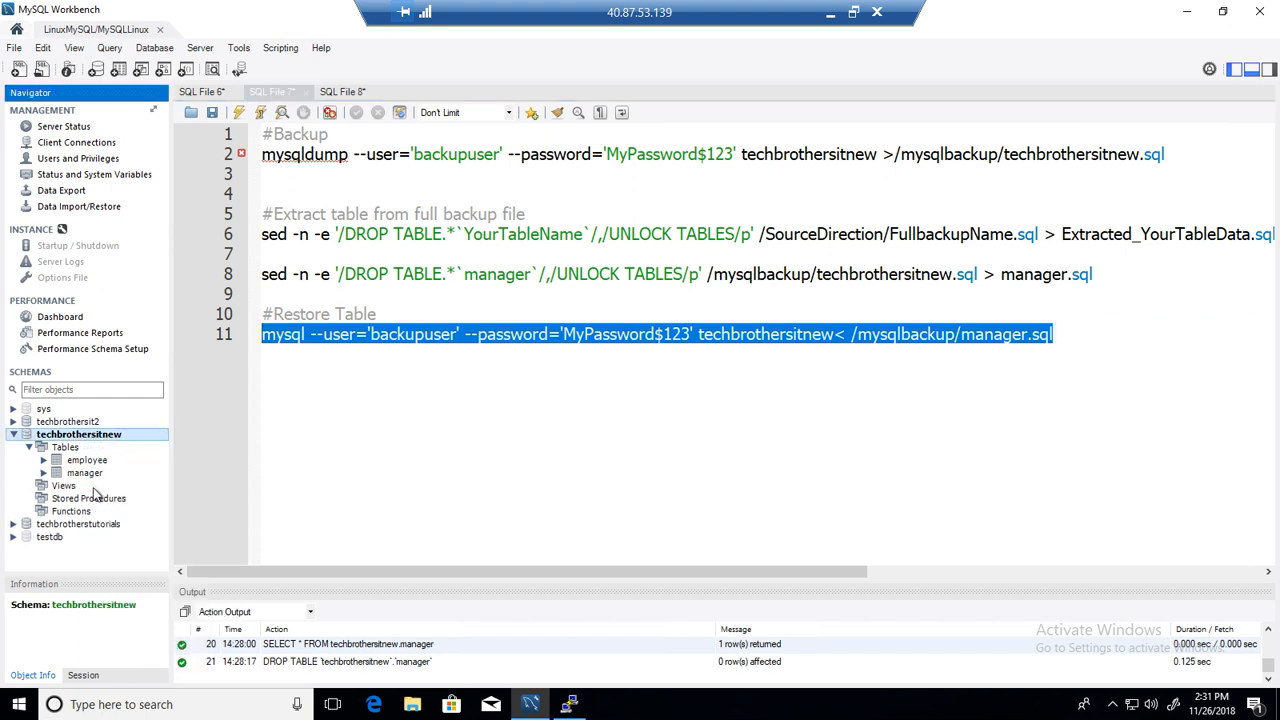
Select rows from the restored manager table, confirming row 1, Aamir, then return to SQL File 7
{"action": "right_click", "coordinate": [84, 472]}
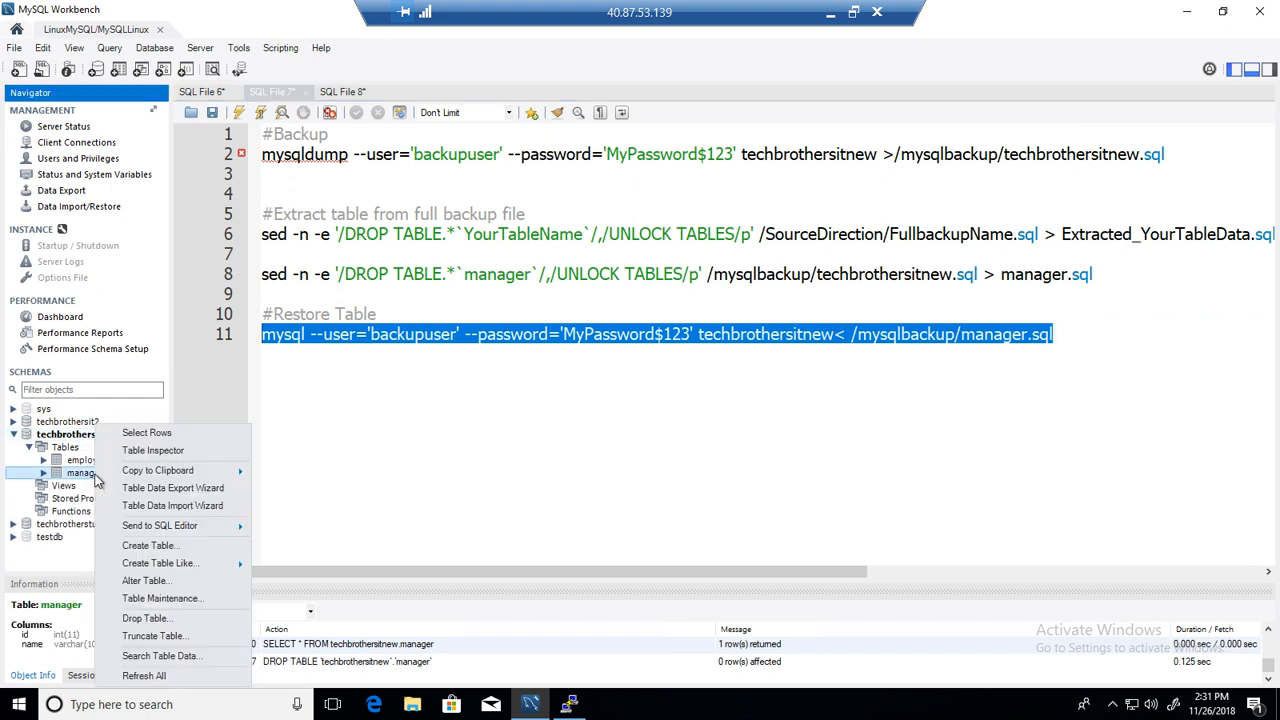
{"action": "left_click", "coordinate": [146, 432]}
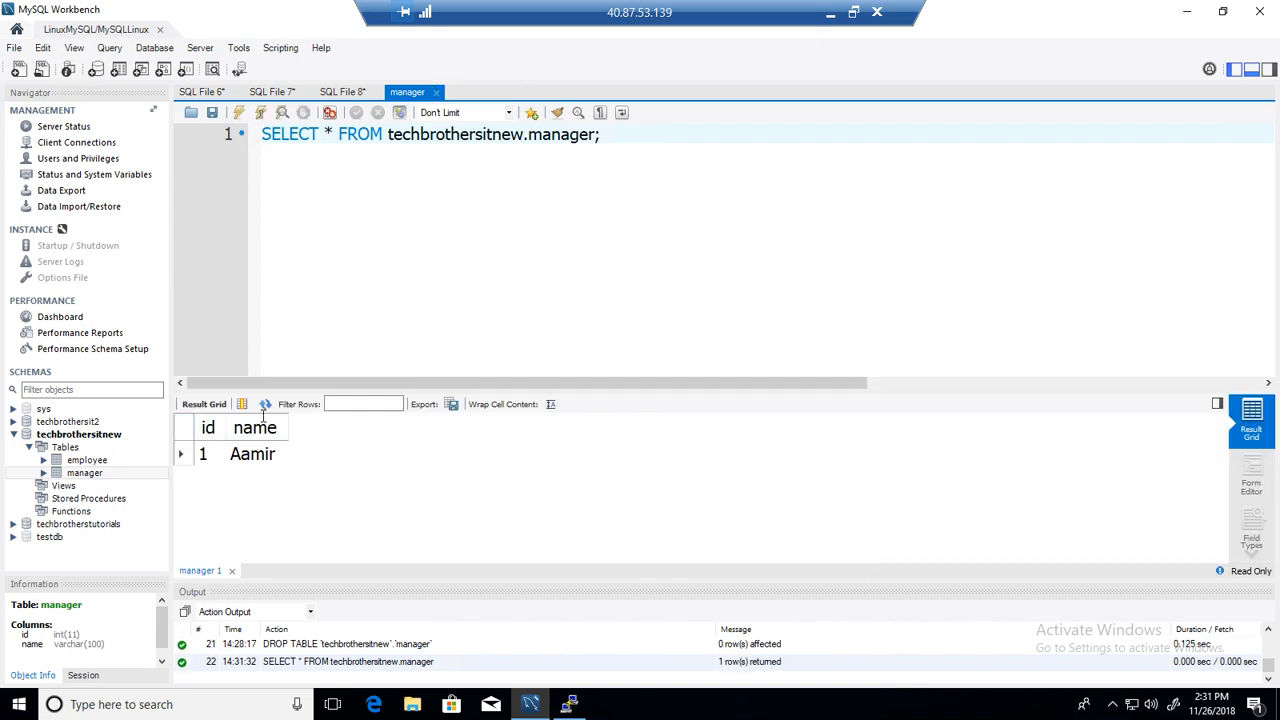
{"action": "left_click", "coordinate": [208, 428]}
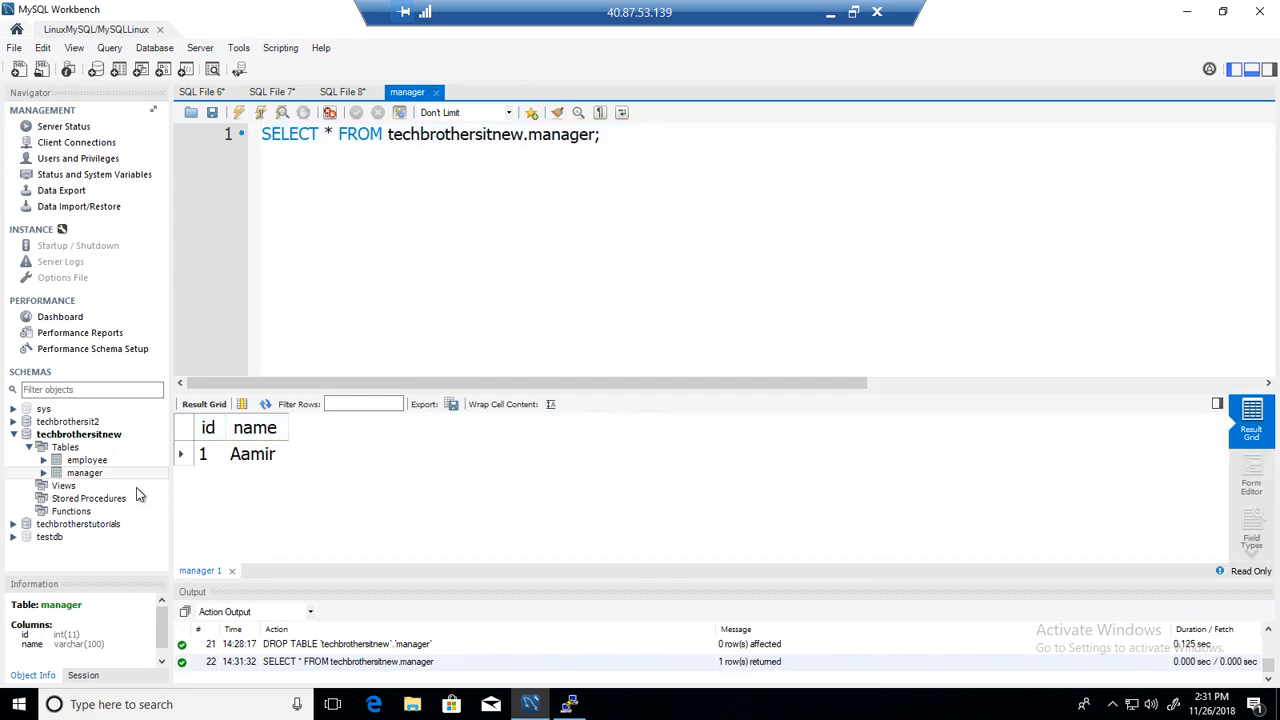
{"action": "mouse_move", "coordinate": [575, 578]}
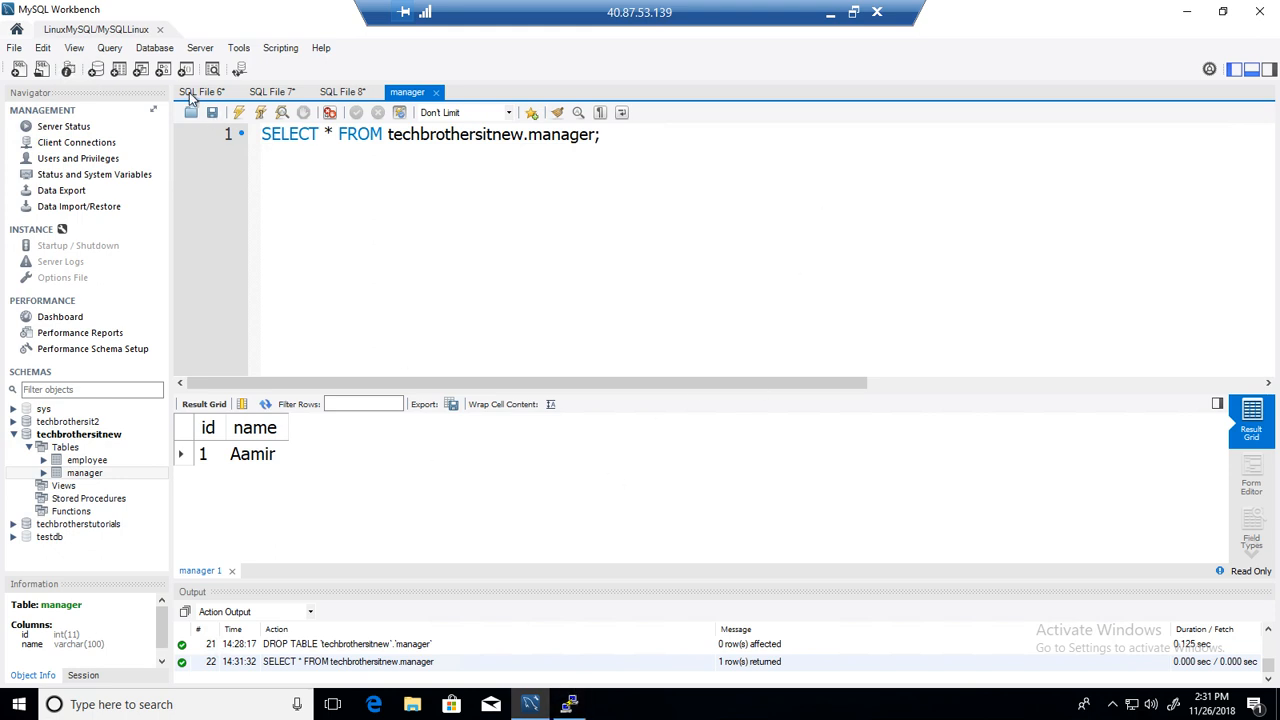
{"action": "left_click", "coordinate": [270, 91]}
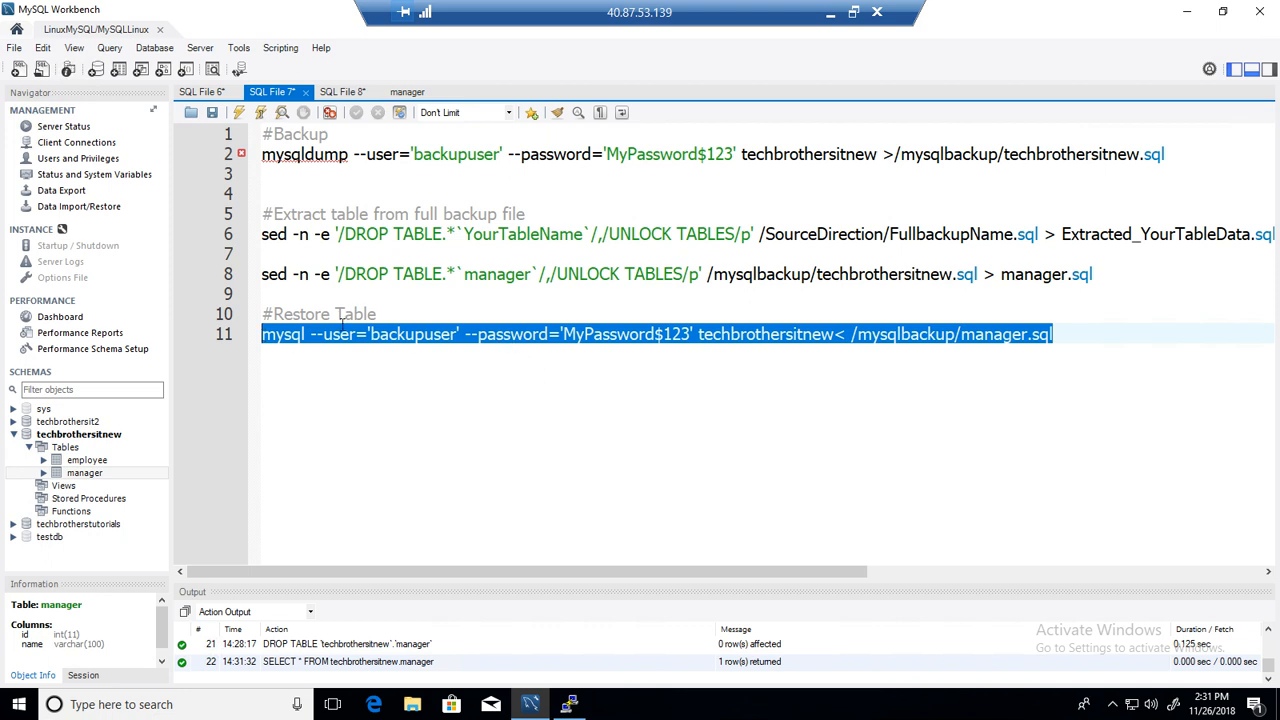
{"action": "mouse_move", "coordinate": [798, 16]}
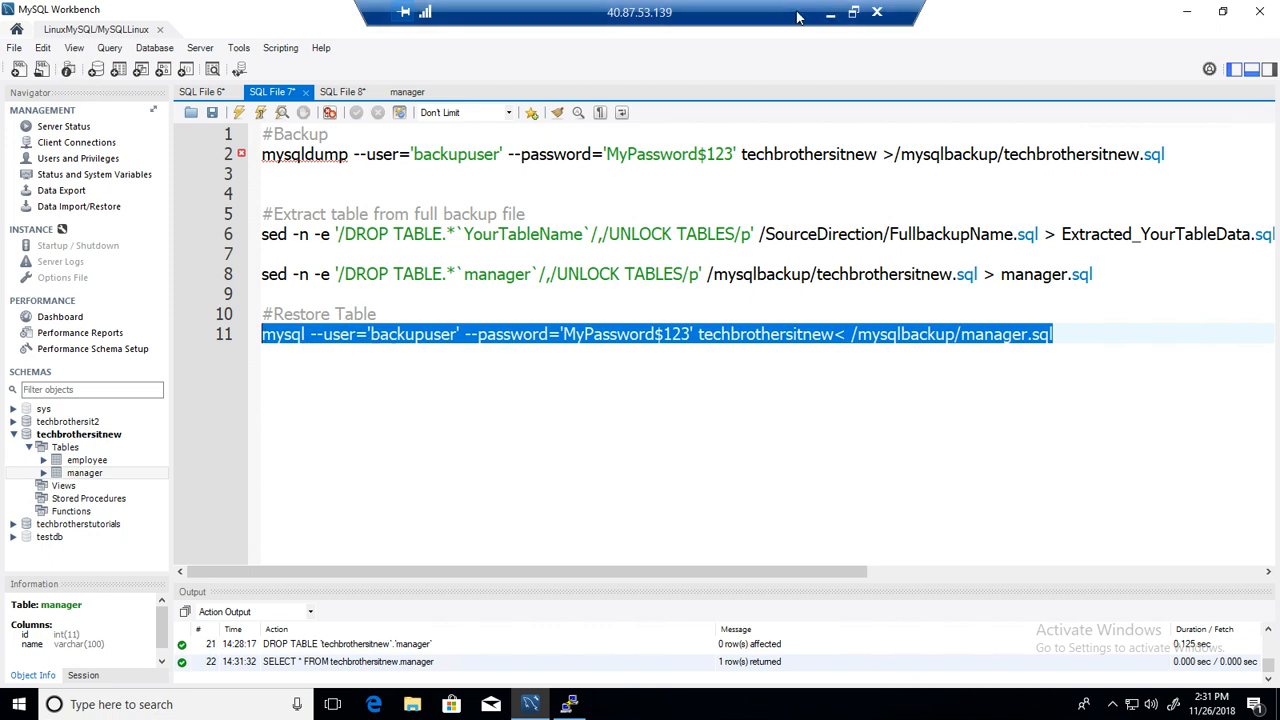